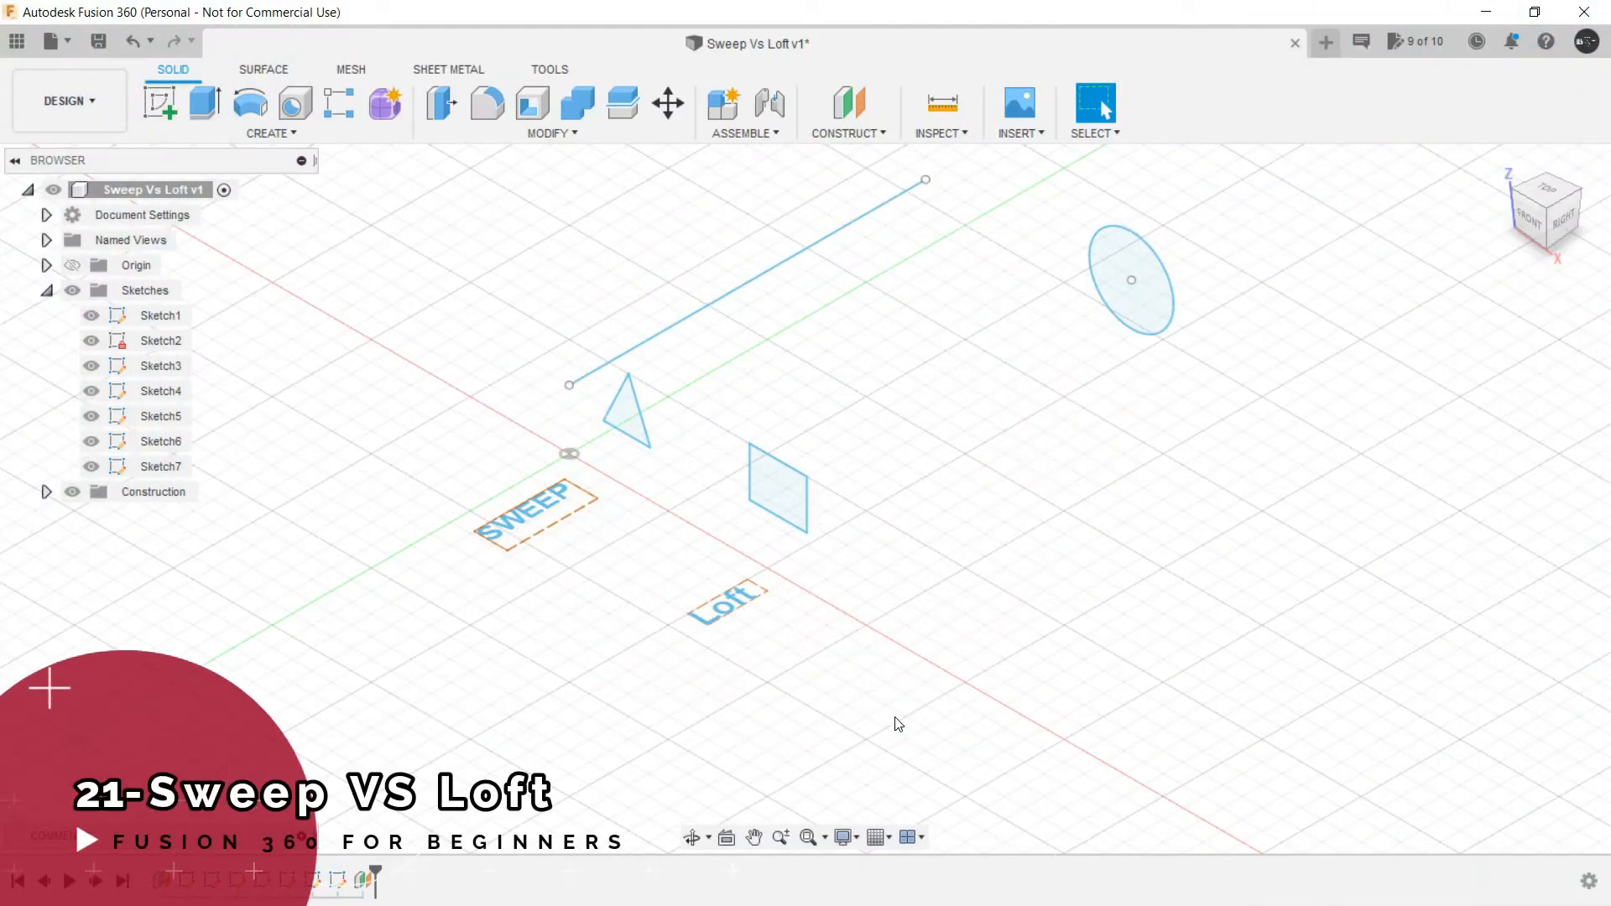
Step: Preview the solid creation features list, then close it
left_click(270, 132)
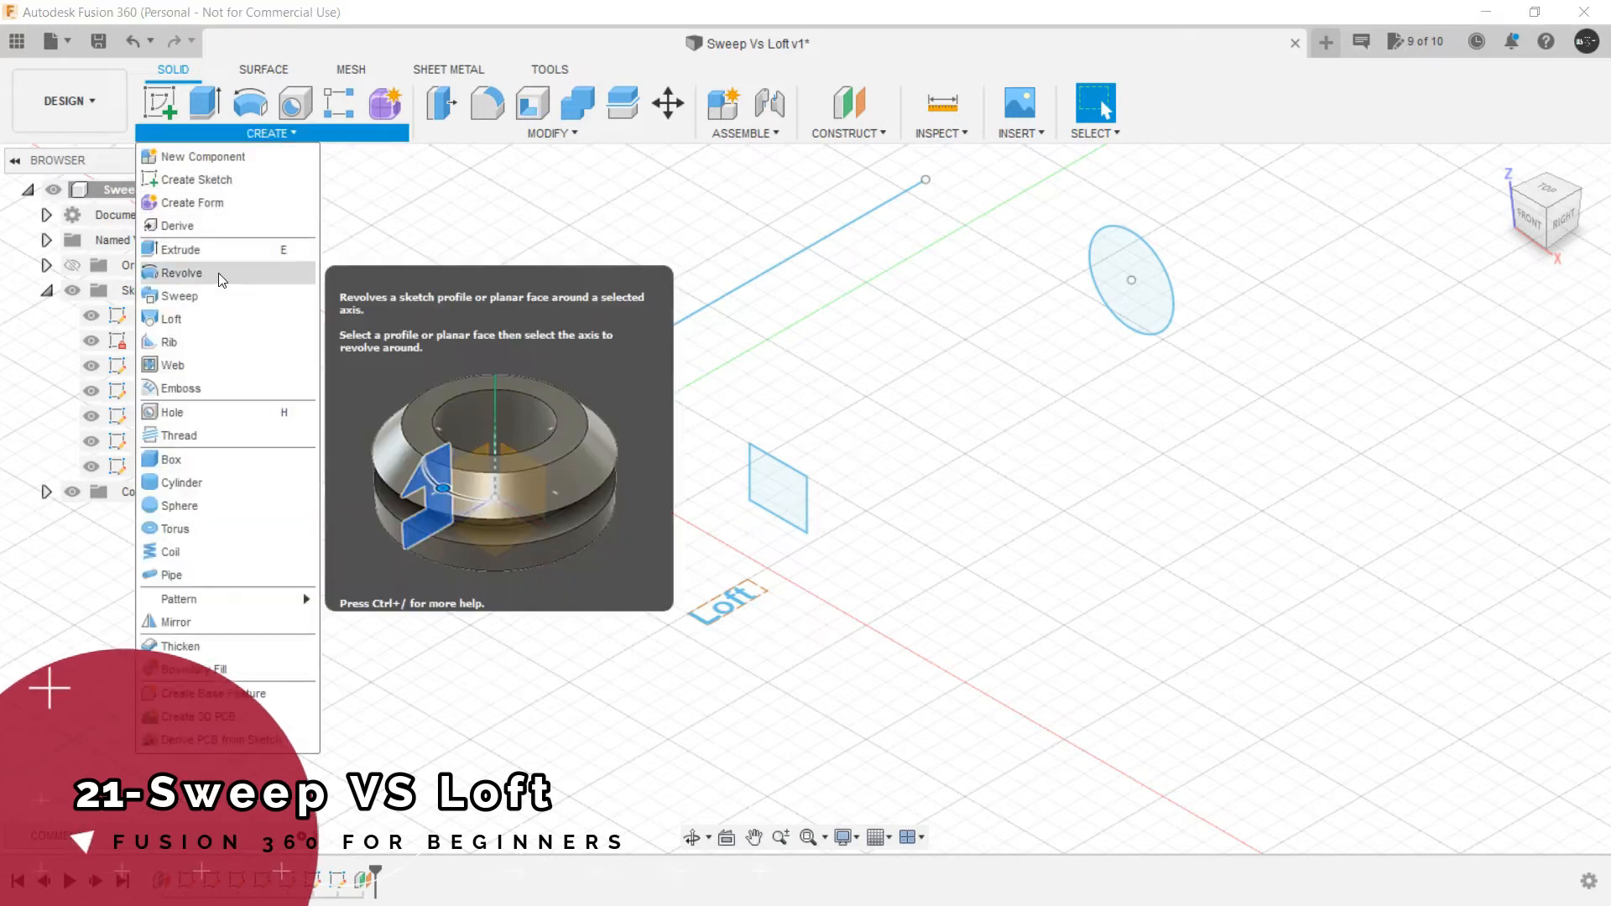
mouse_move(183, 388)
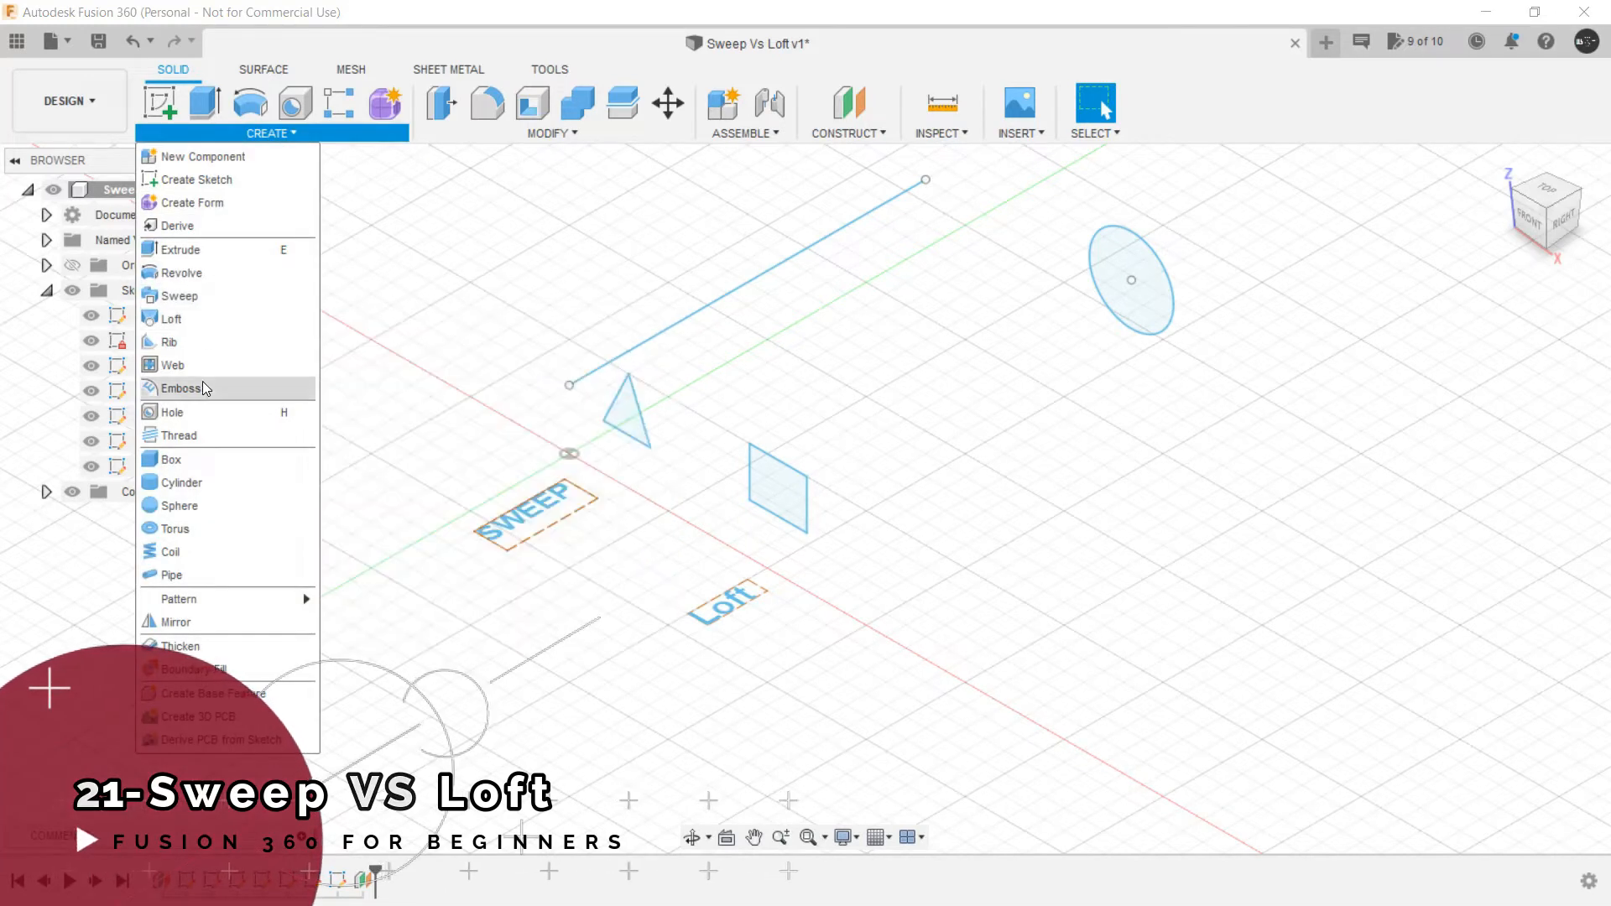
mouse_move(185, 389)
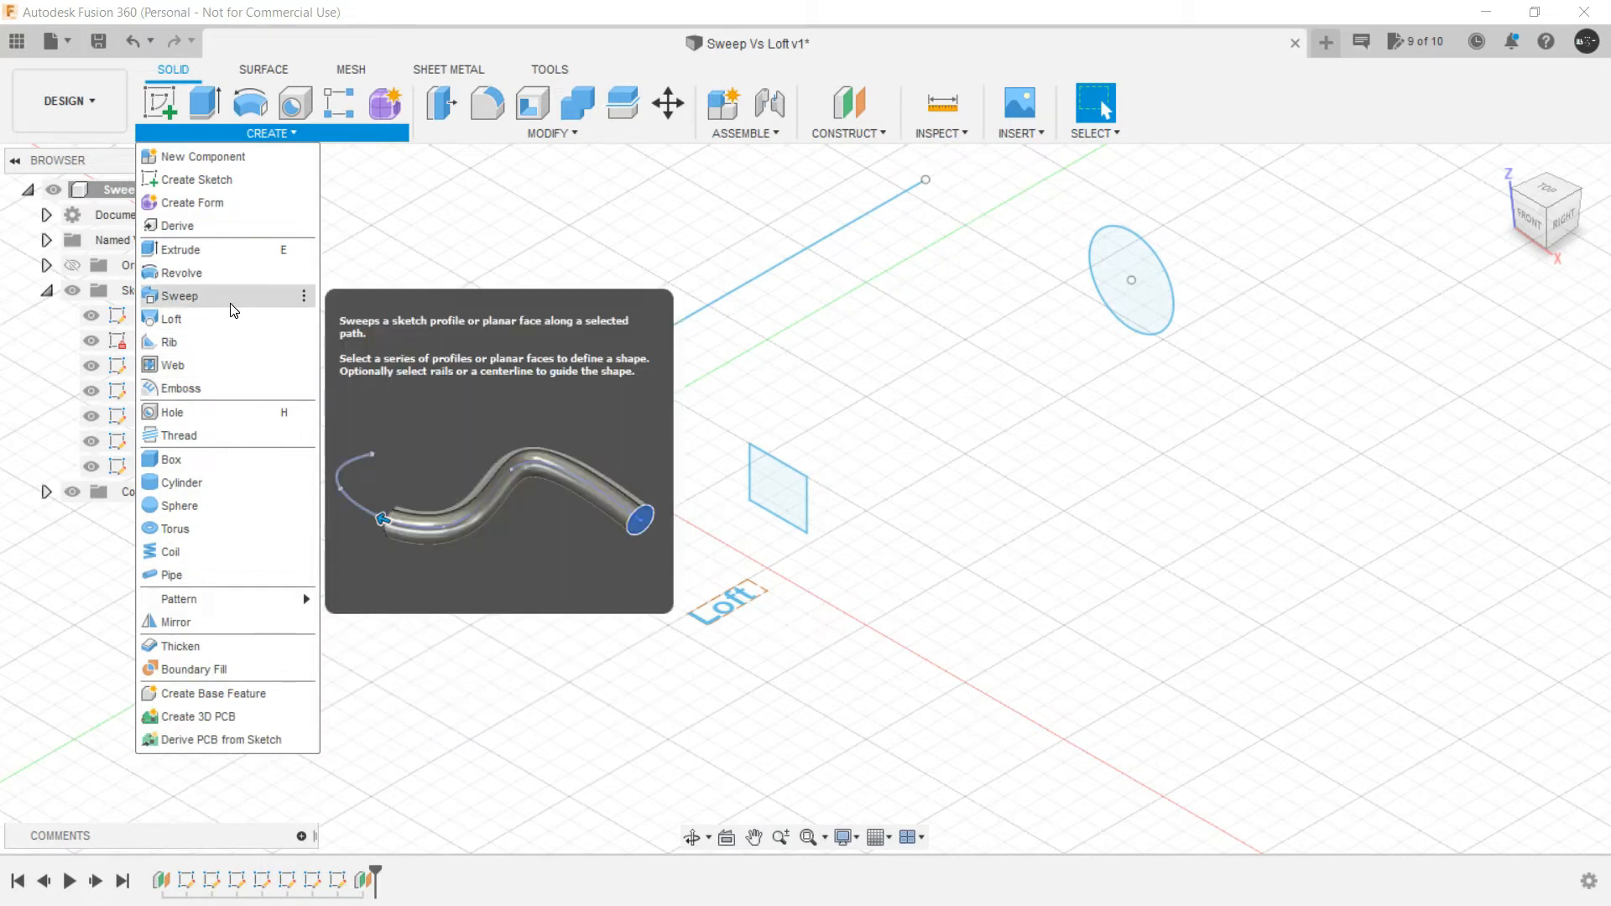
mouse_move(534, 269)
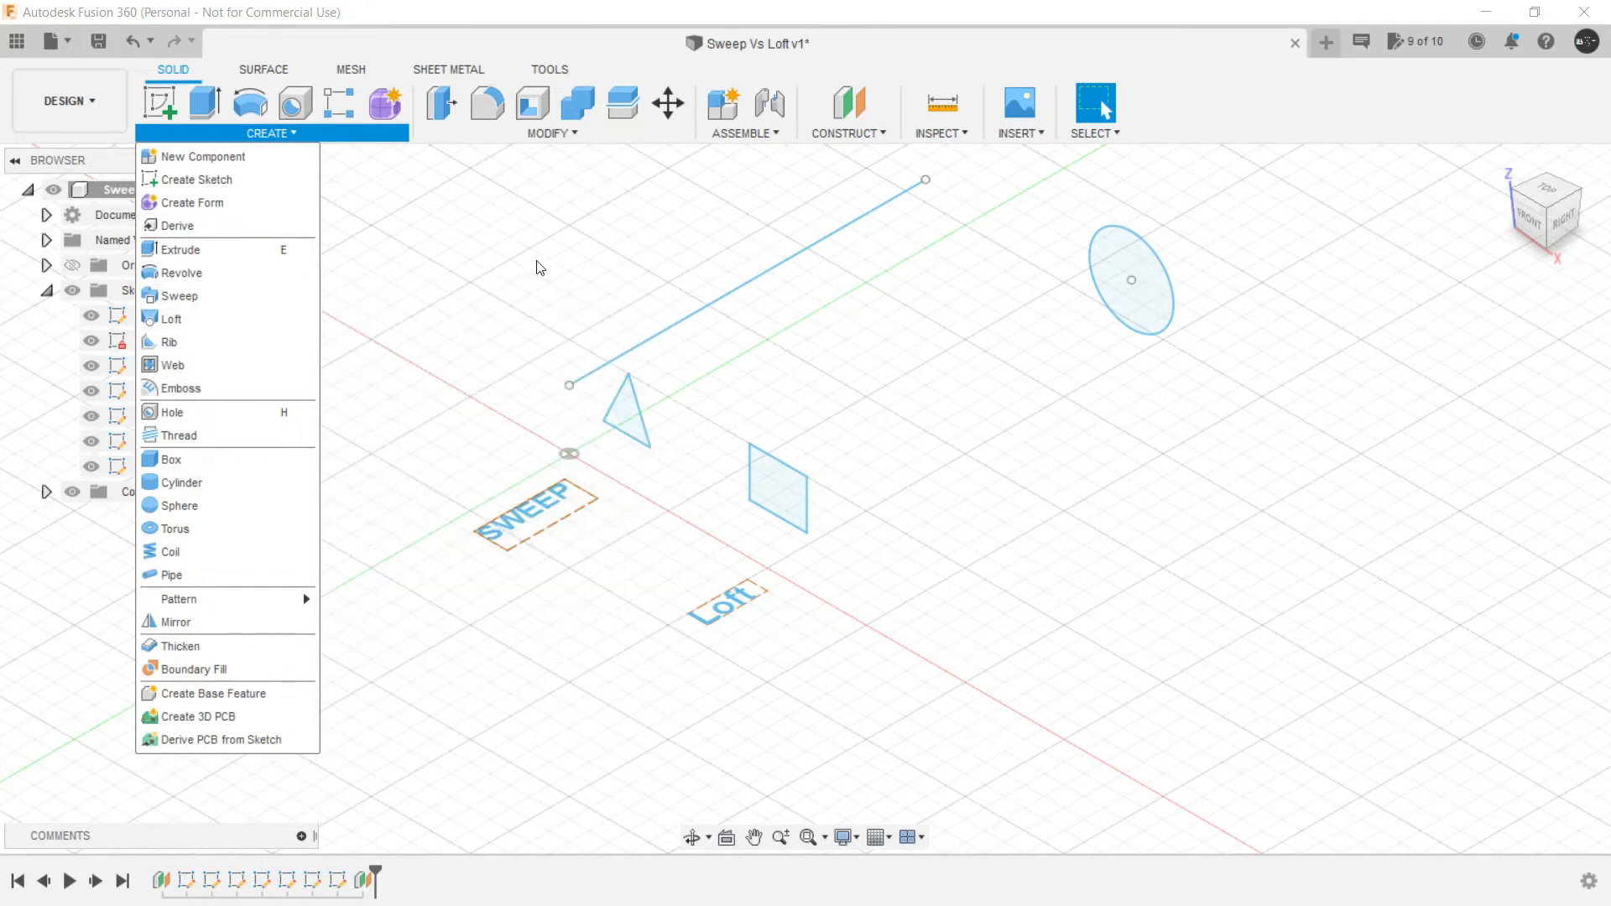
left_click(535, 263)
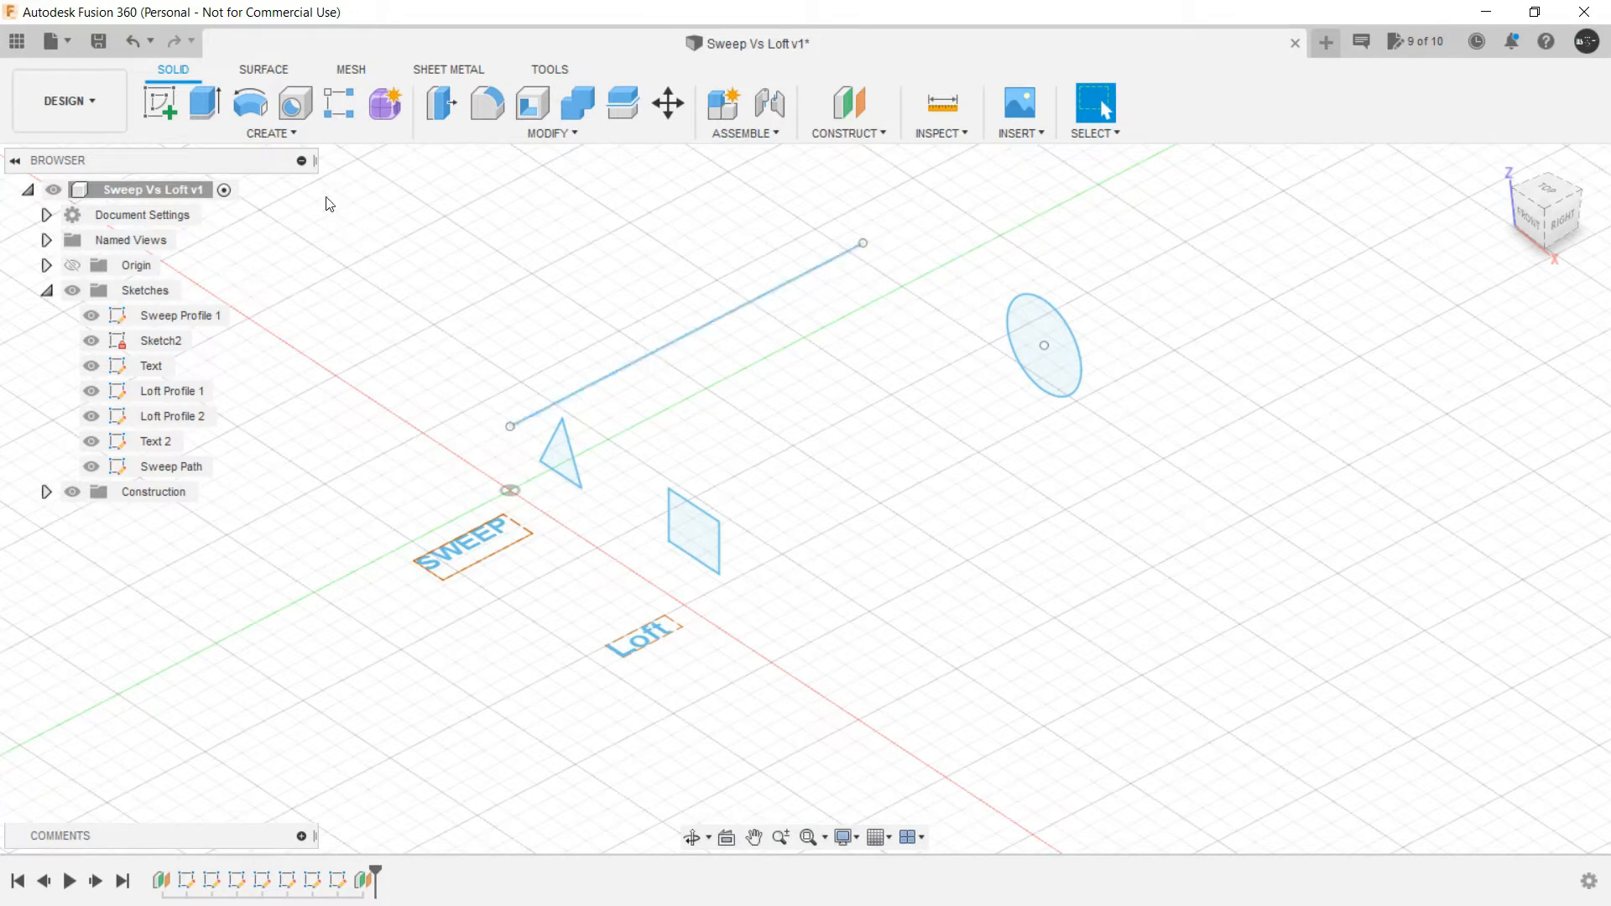
Step: Sweep the Sweep Profile 1 triangle along the Sweep Path line into a prism
left_click(270, 133)
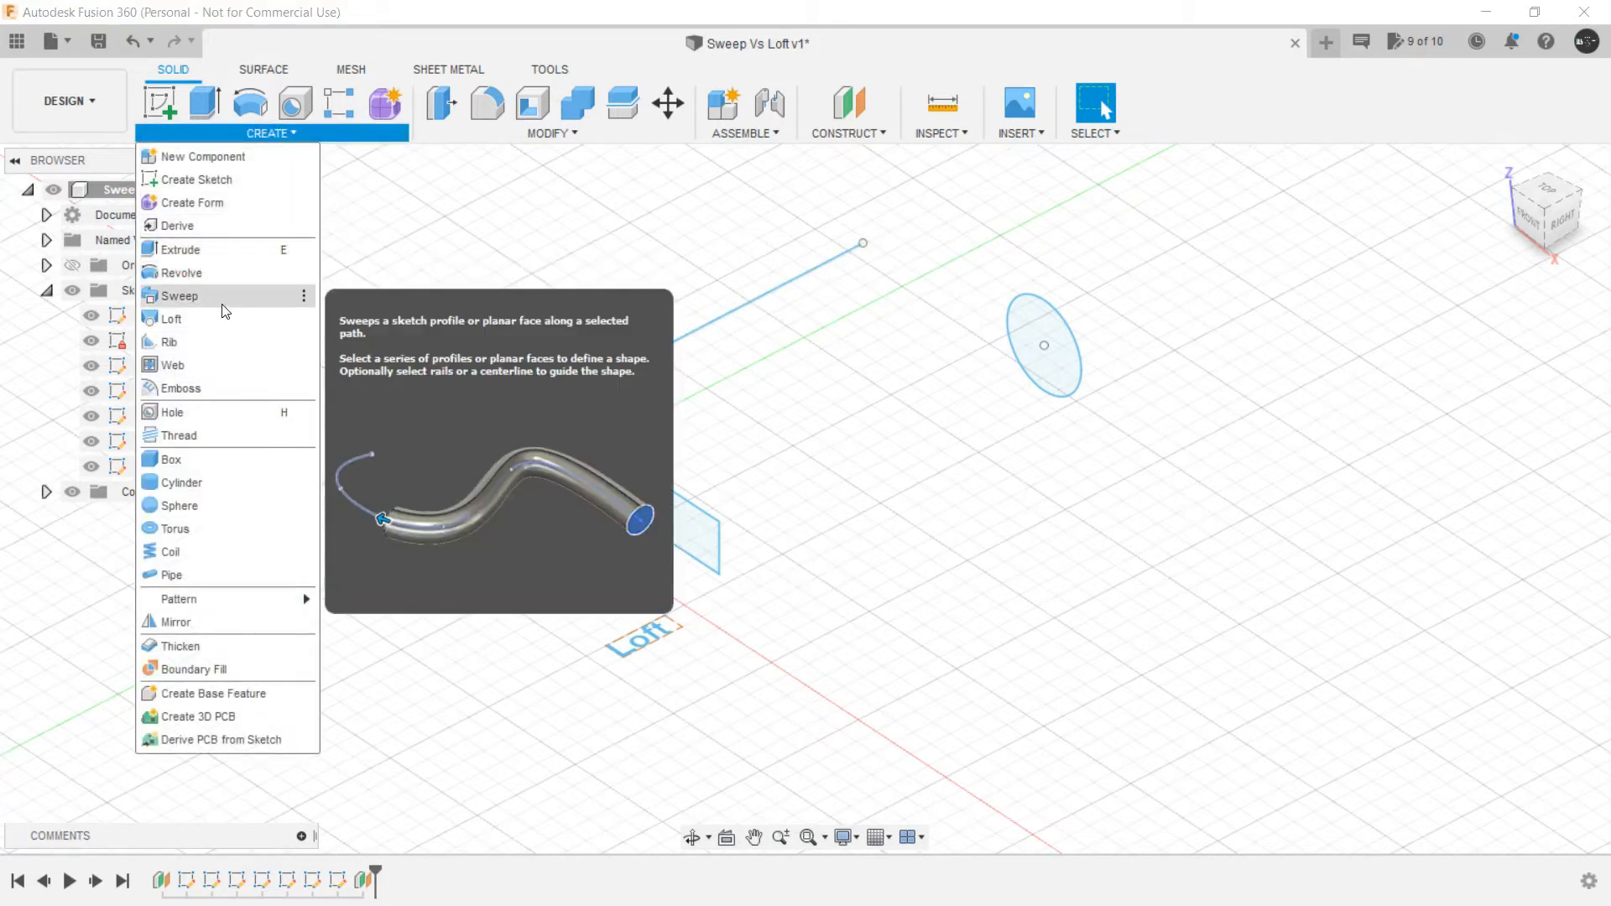
left_click(179, 296)
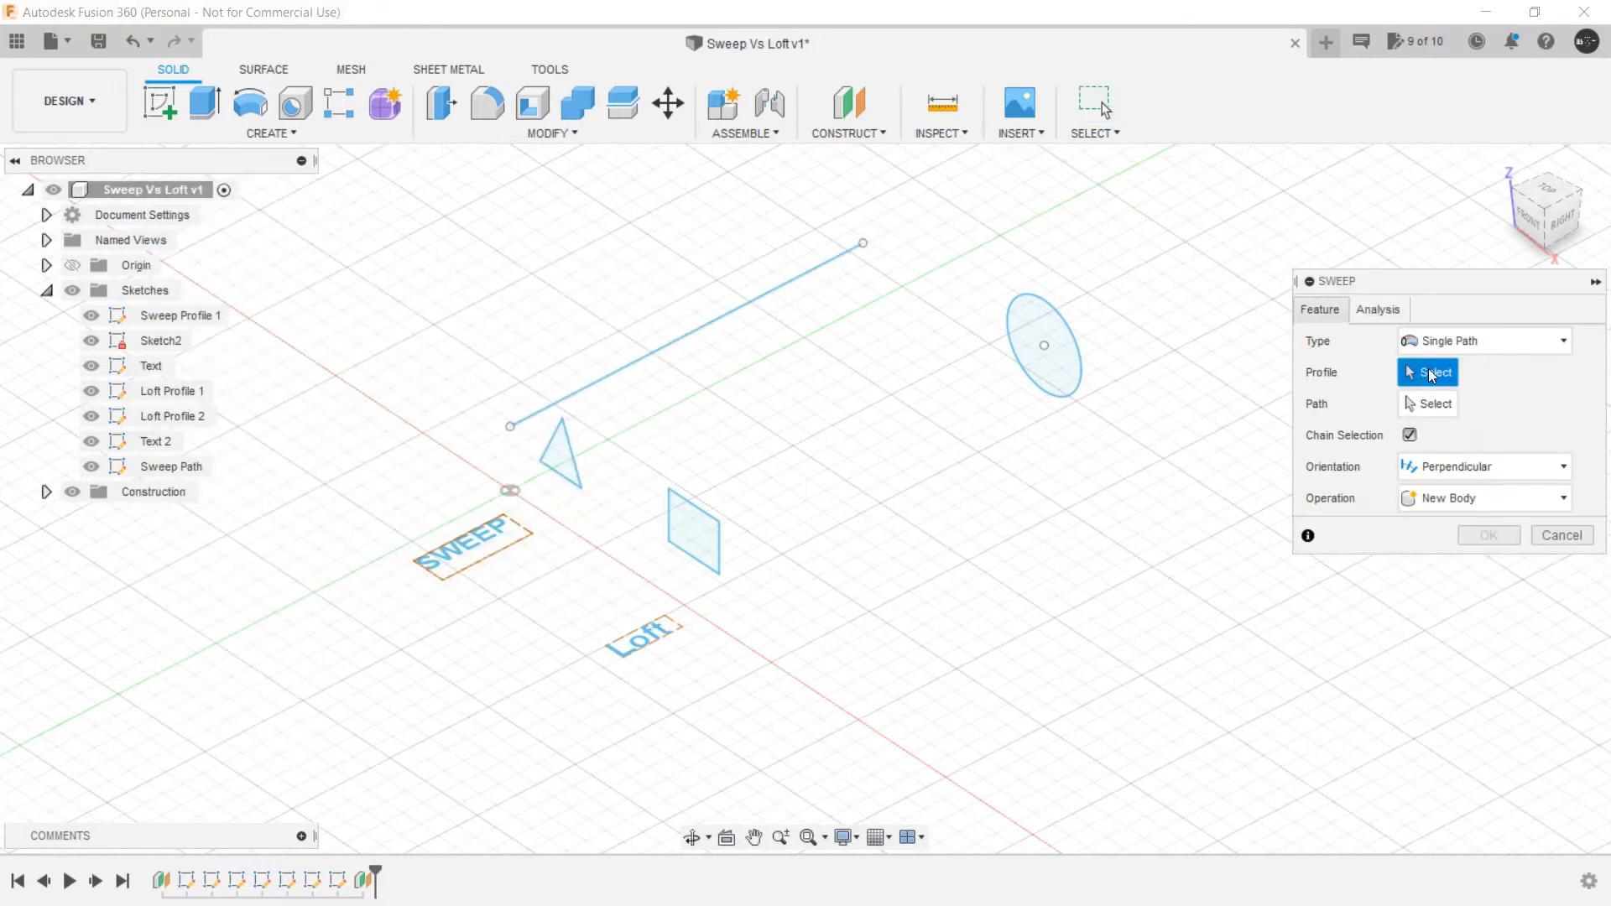
left_click(560, 447)
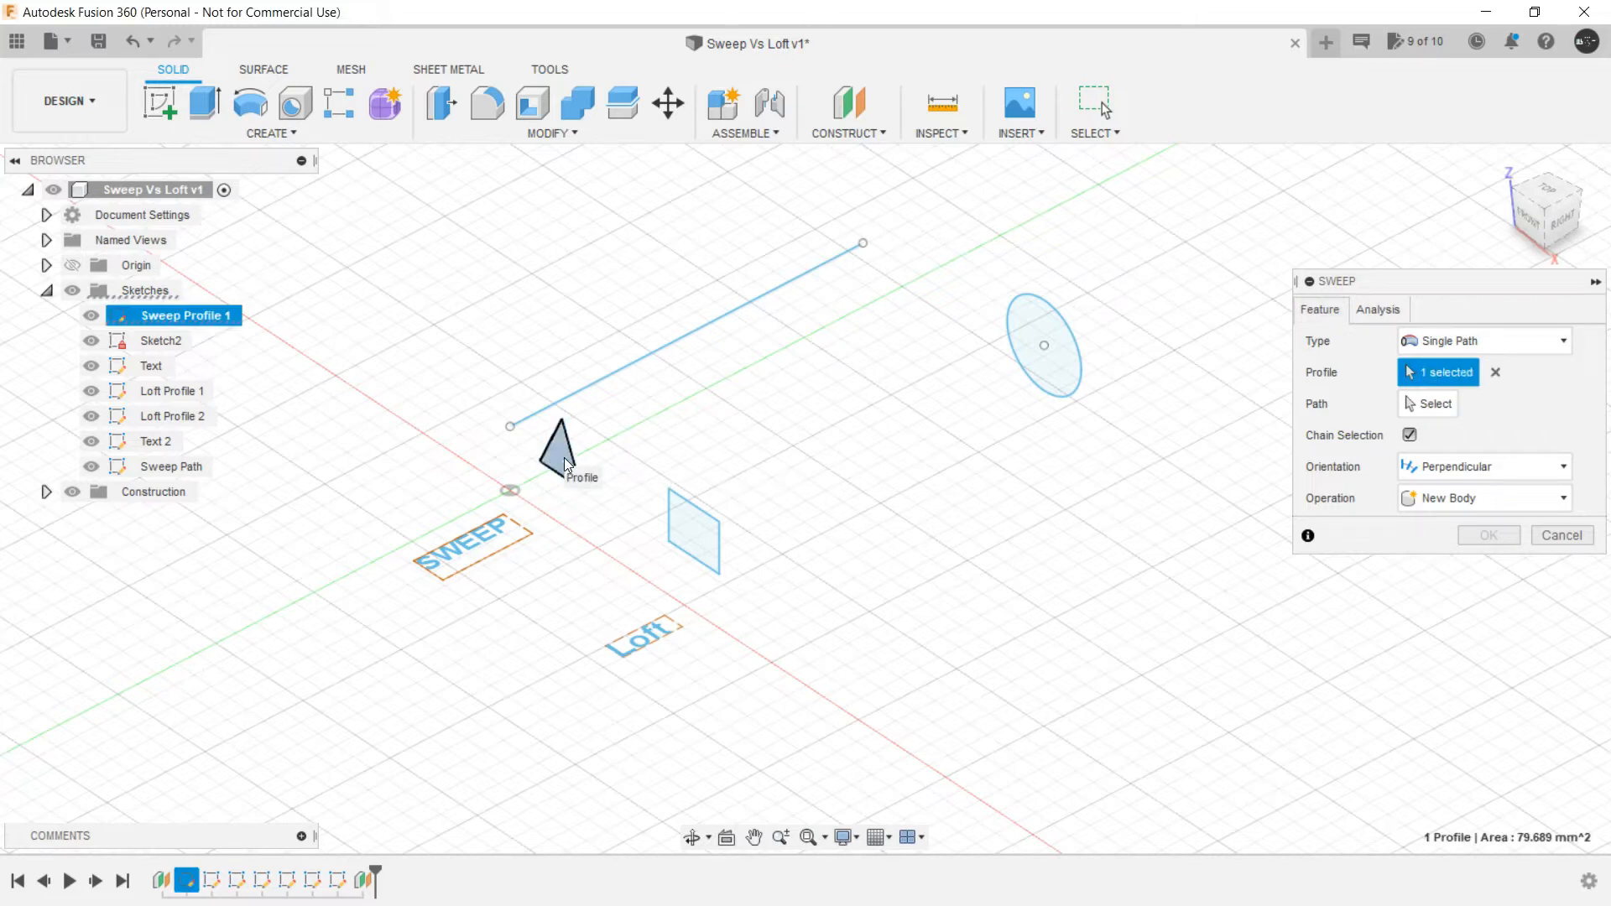
left_click(1431, 402)
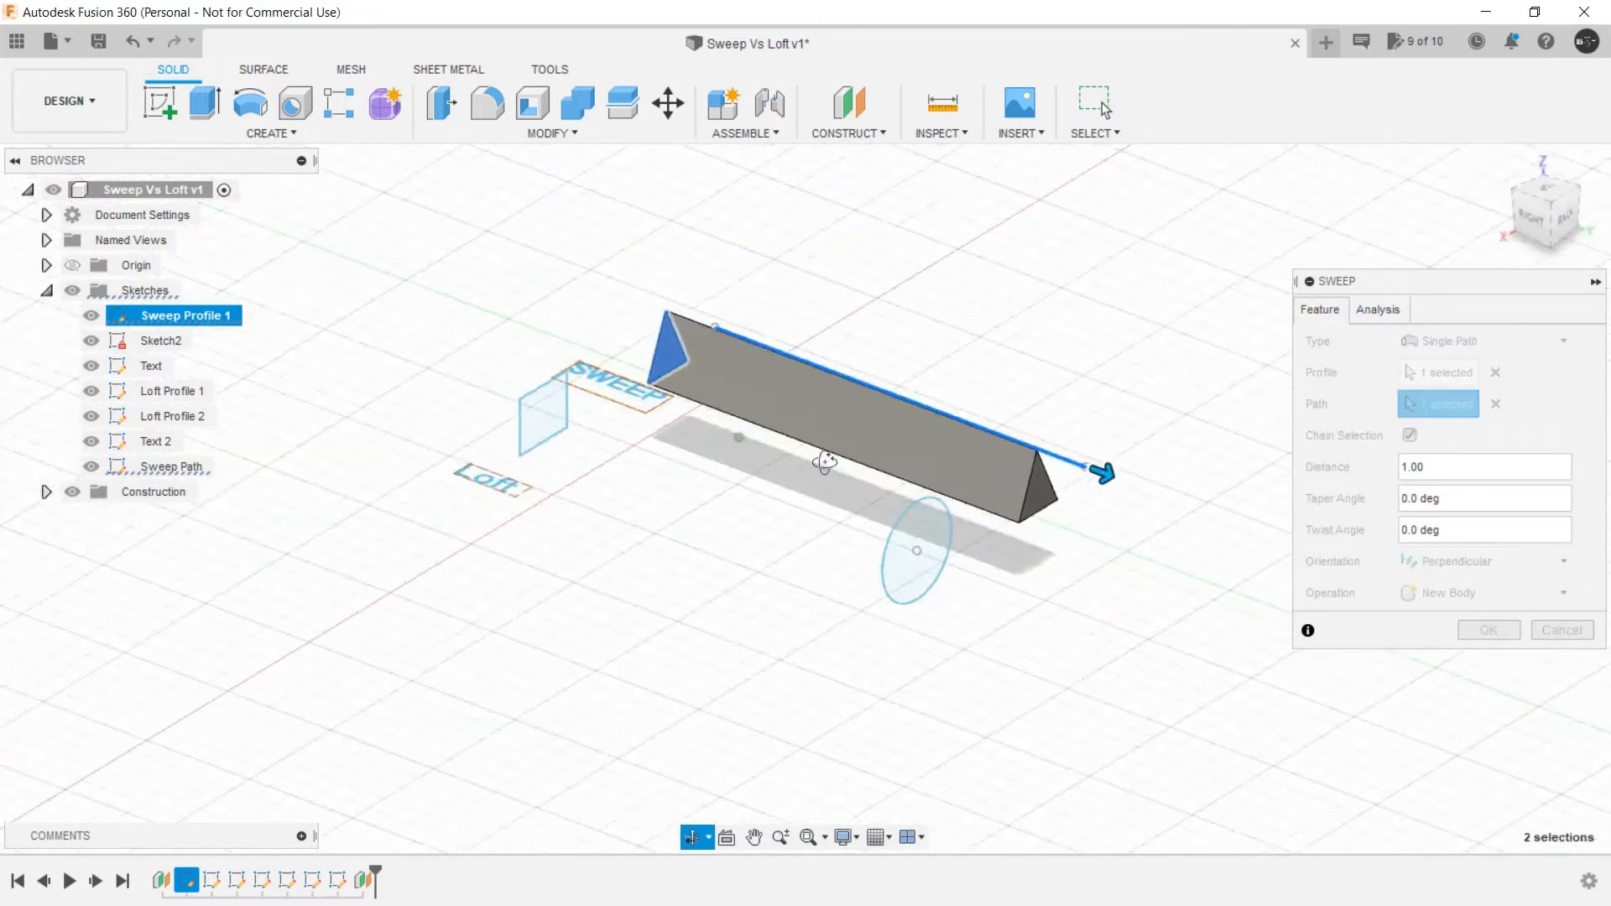
left_click_drag(828, 463, 690, 454)
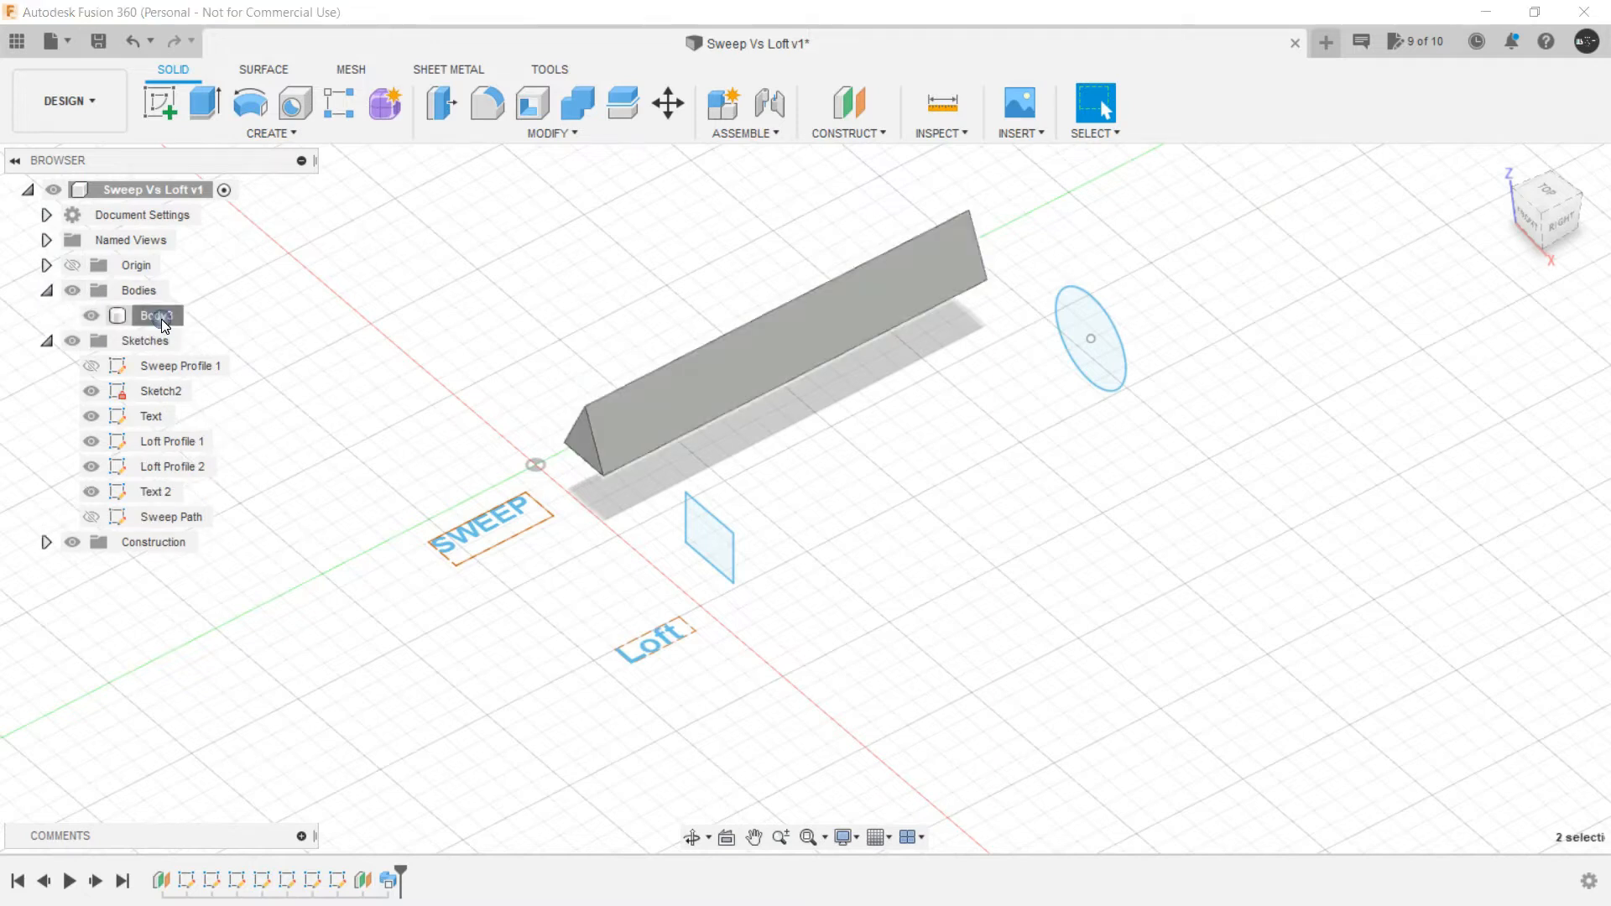
Step: Rename Body3 in the Browser to 'Sweep Body'
right_click(156, 315)
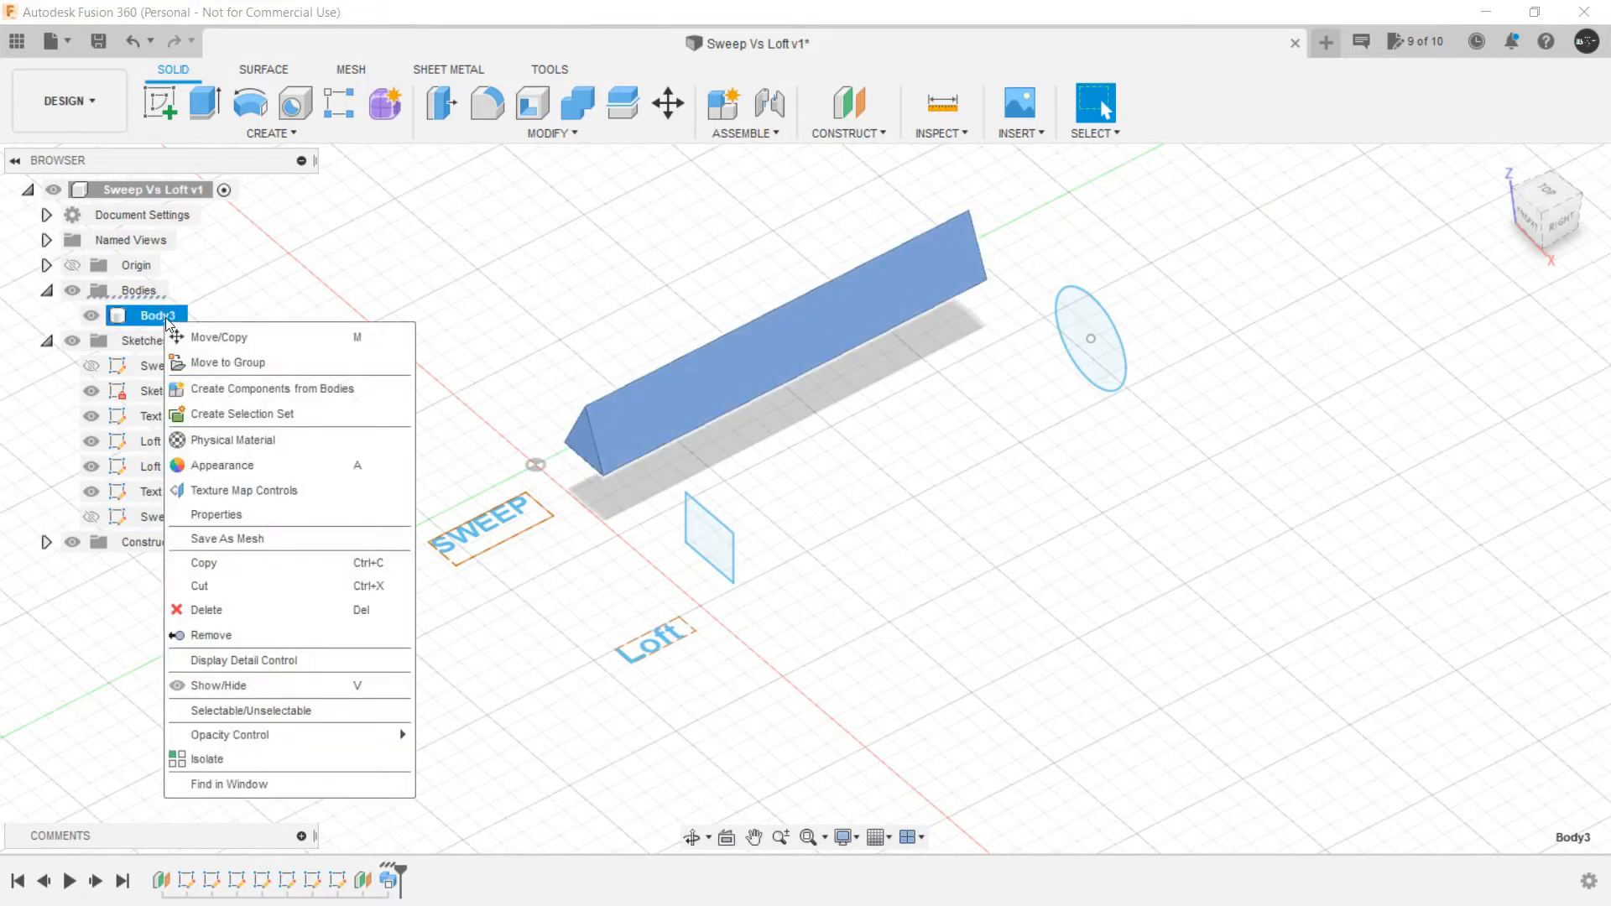
left_click(347, 265)
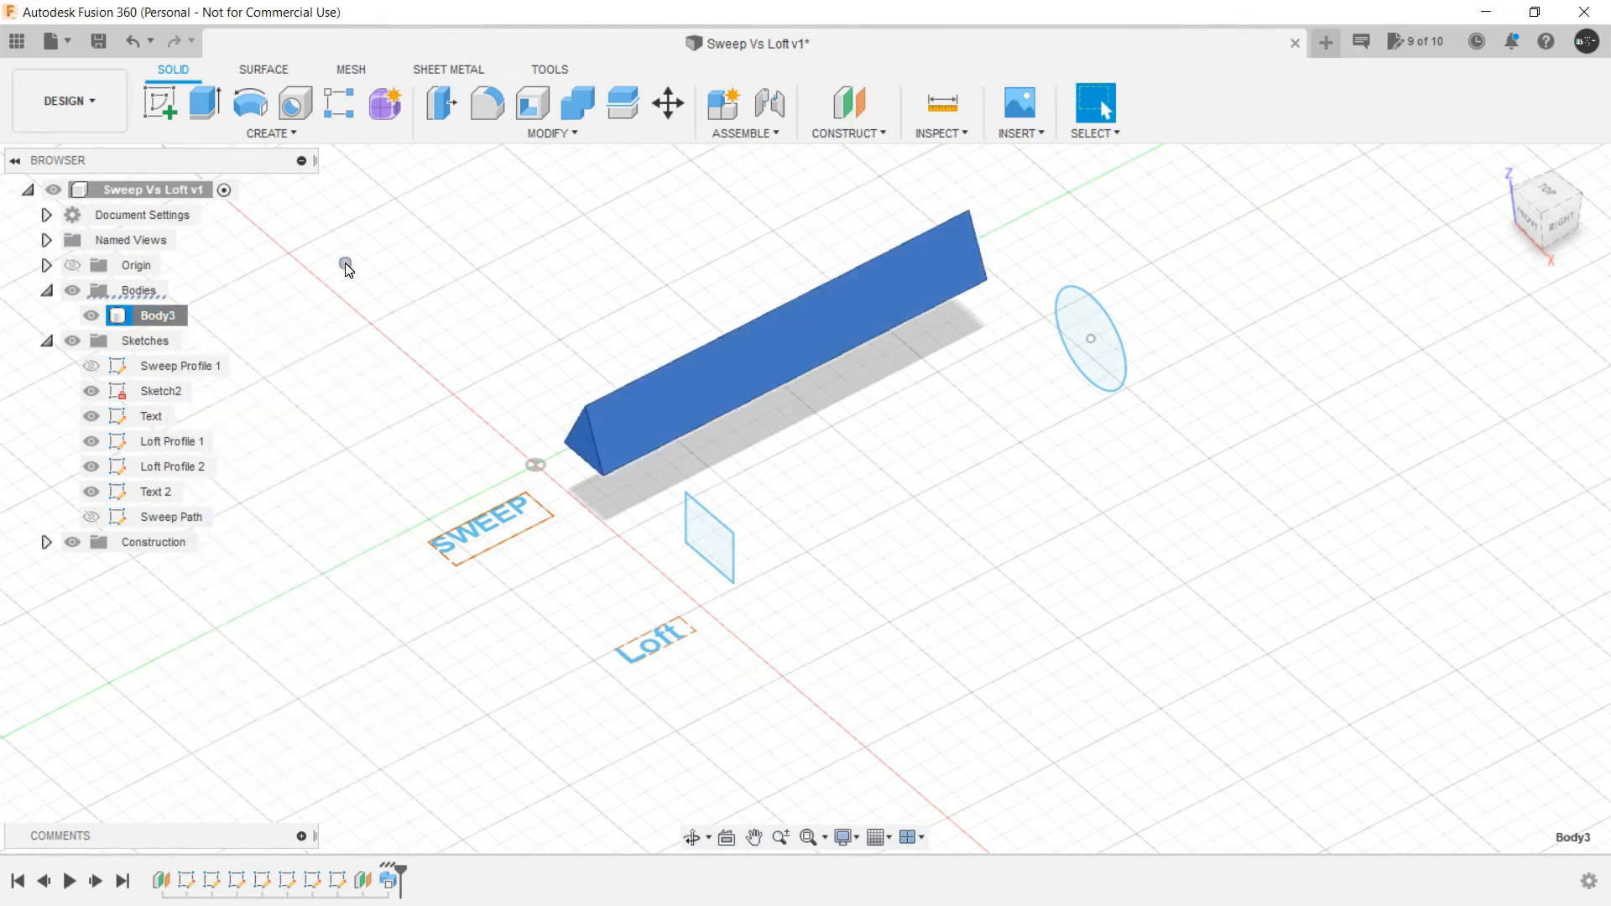
left_click(159, 316)
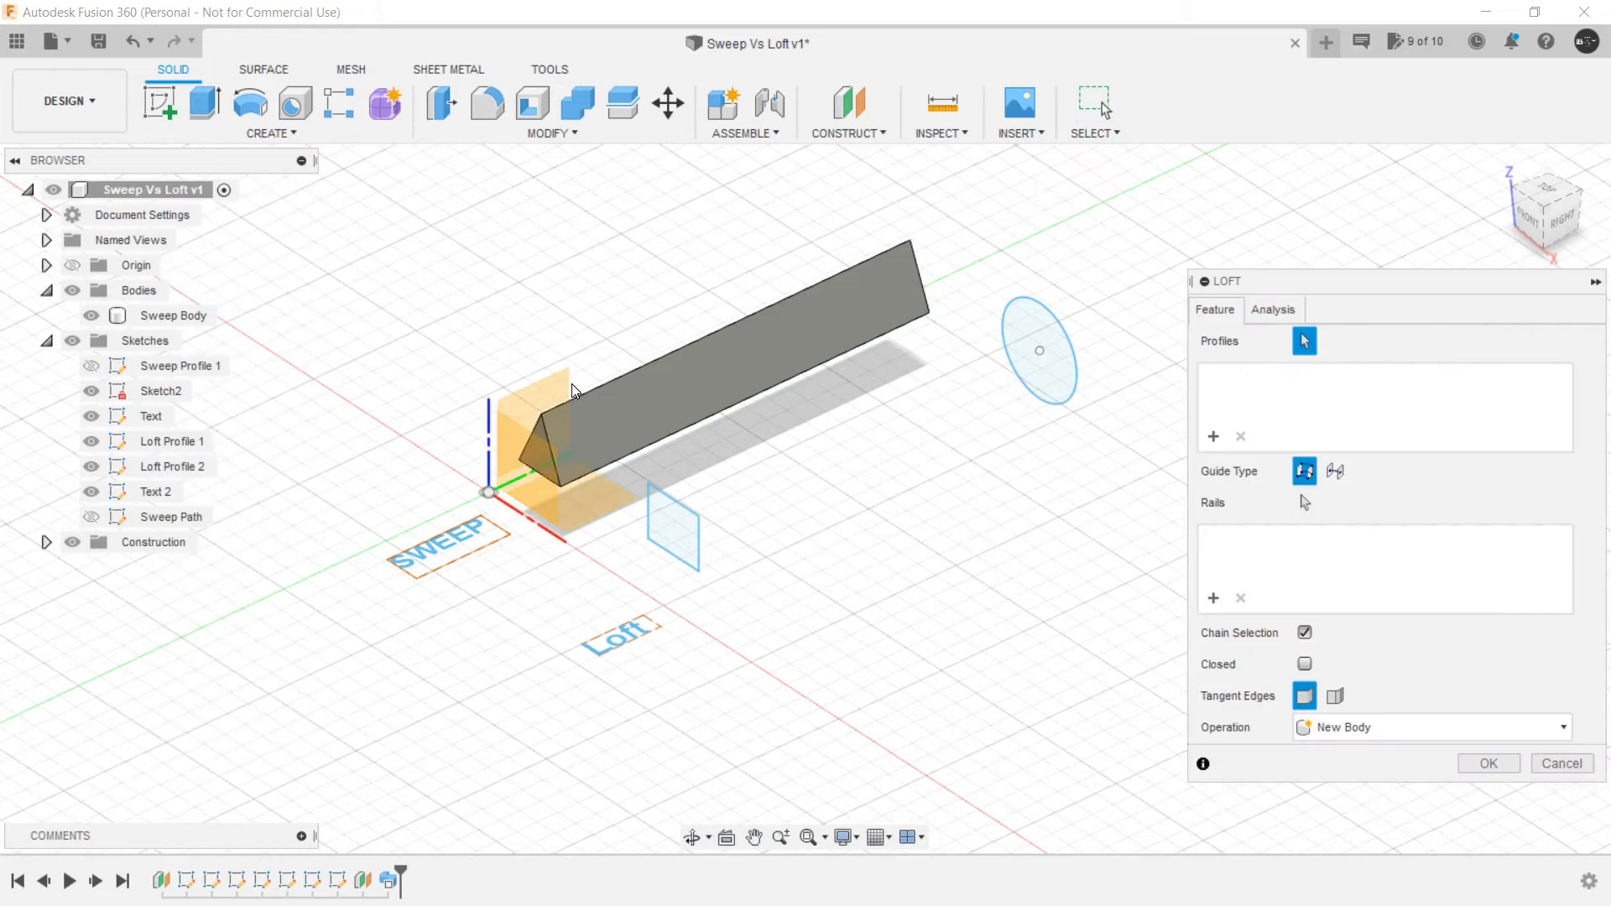
Step: Loft from the Loft Profile 1 rectangle to the Loft Profile 2 circle, creating Body4
left_click(673, 523)
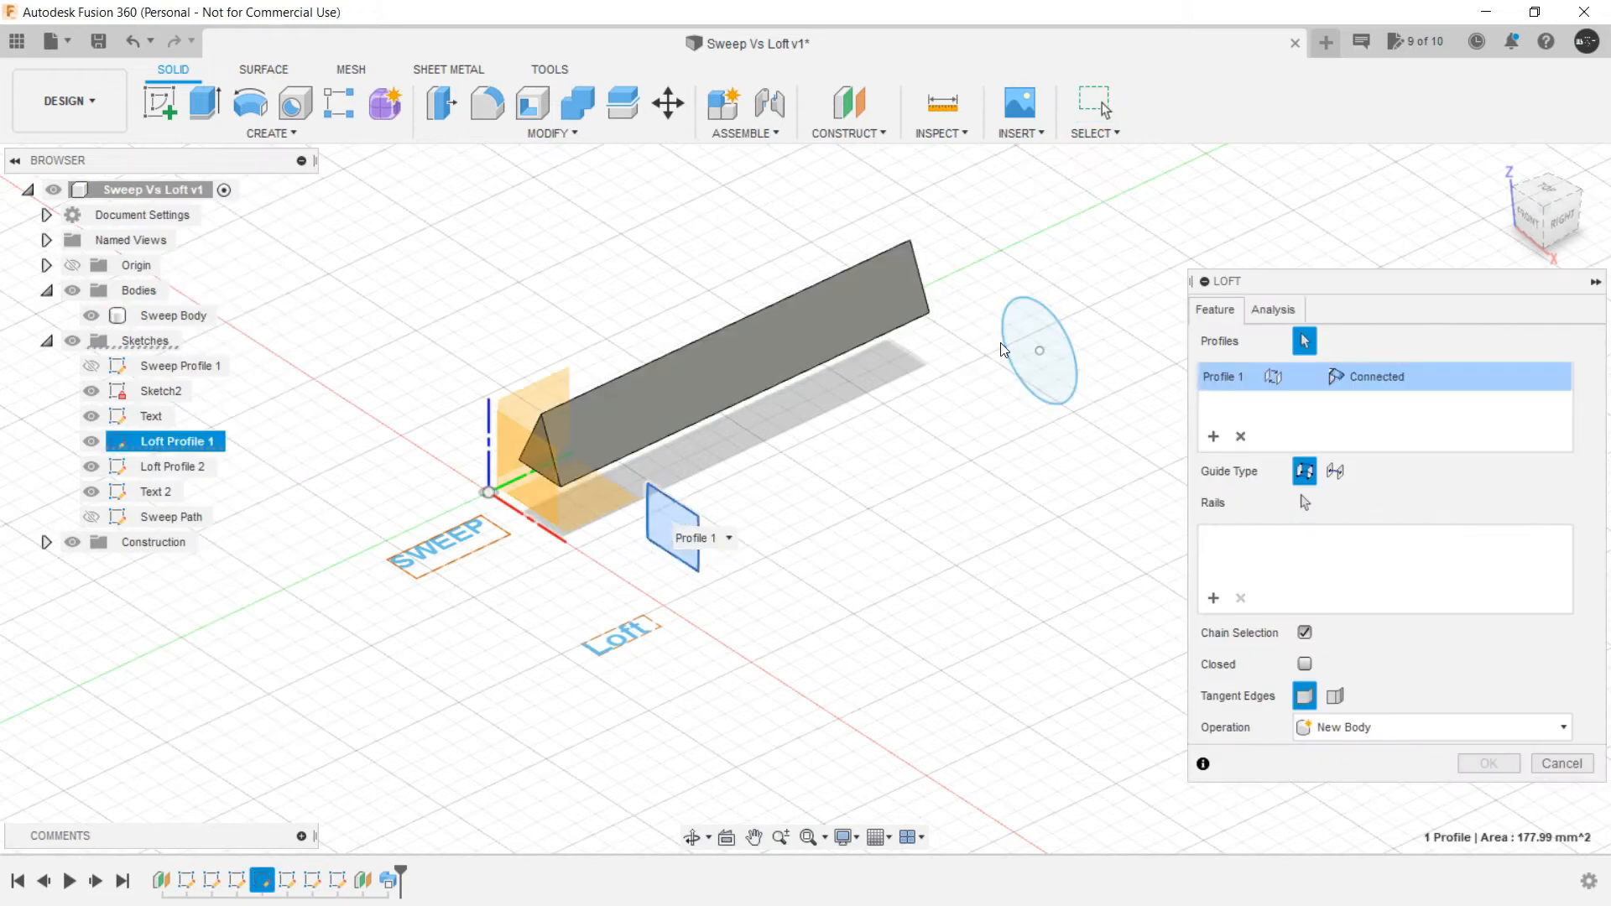
left_click(1040, 351)
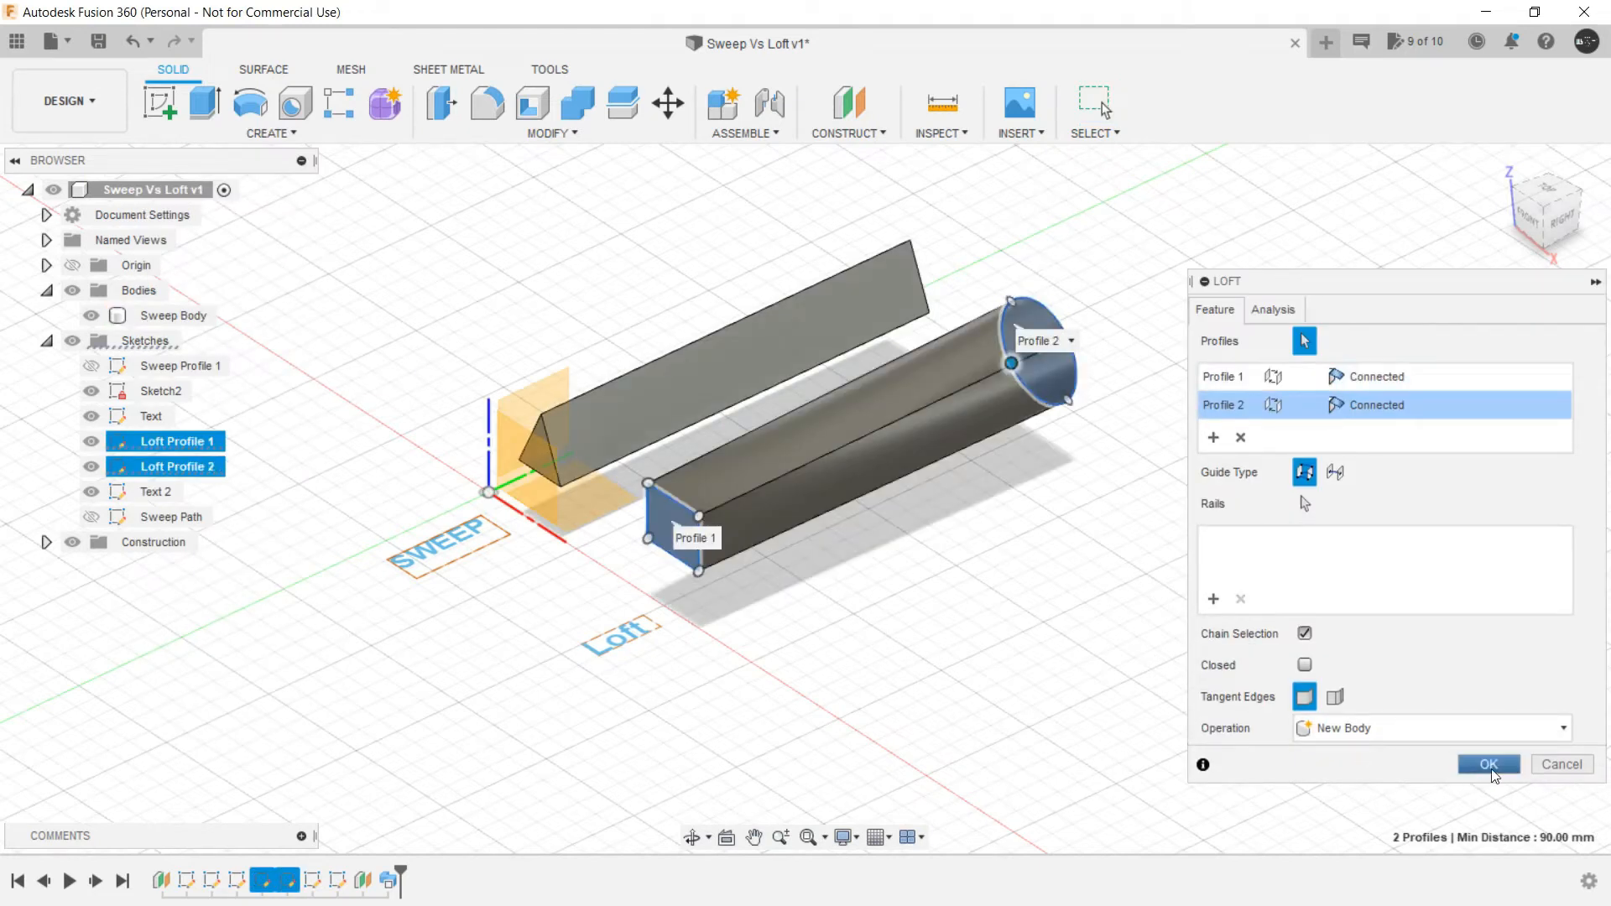
left_click(1487, 764)
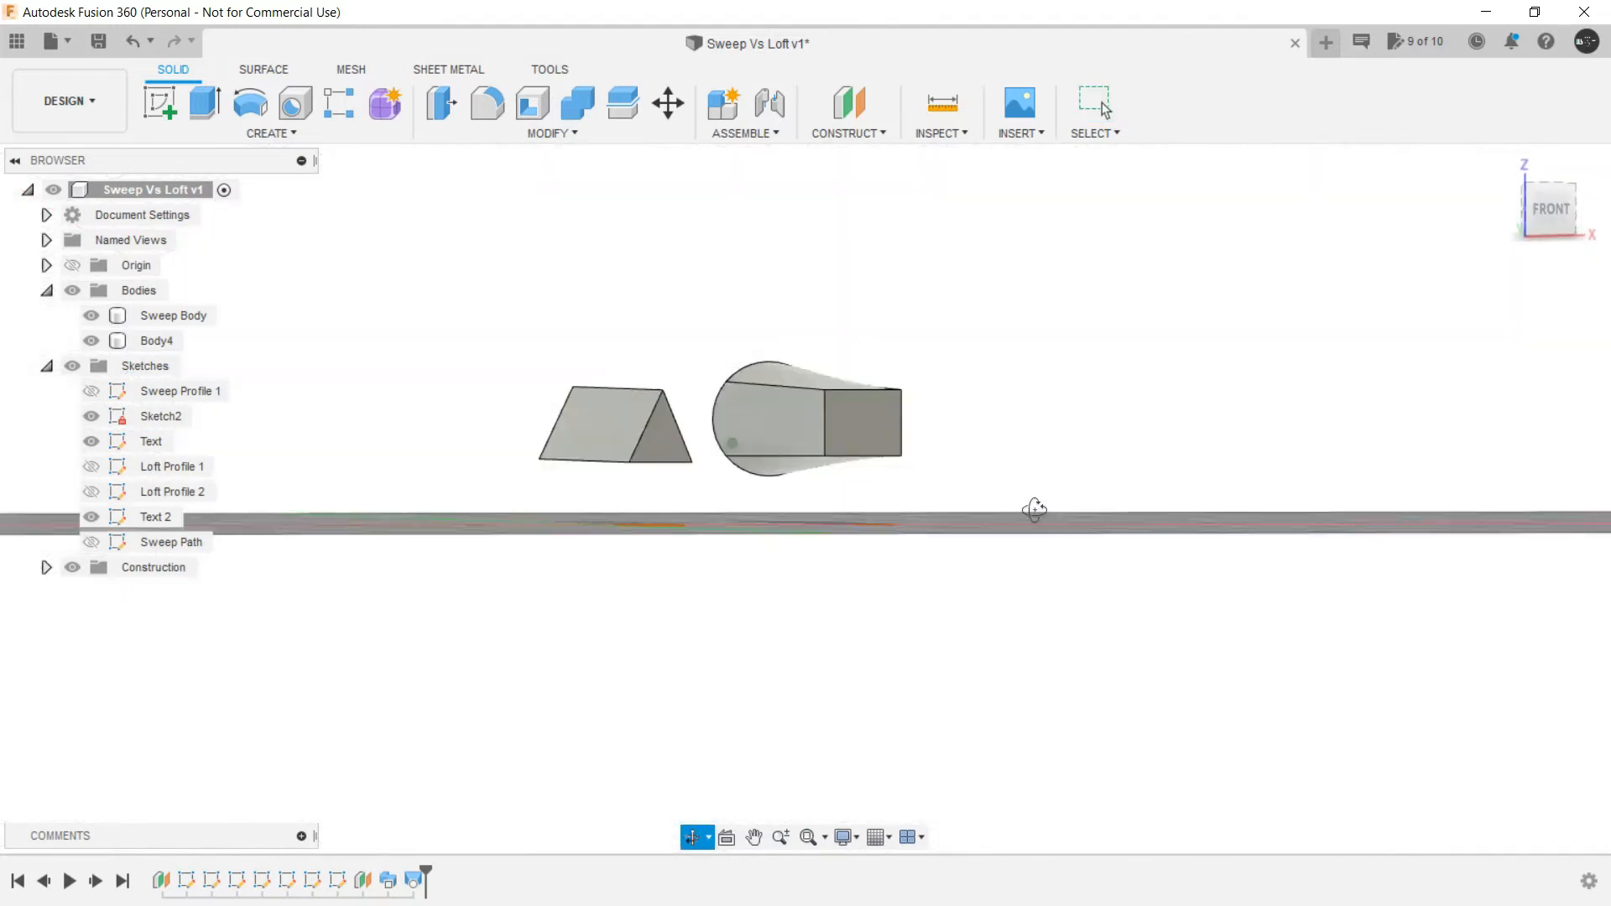
left_click_drag(1034, 509, 747, 521)
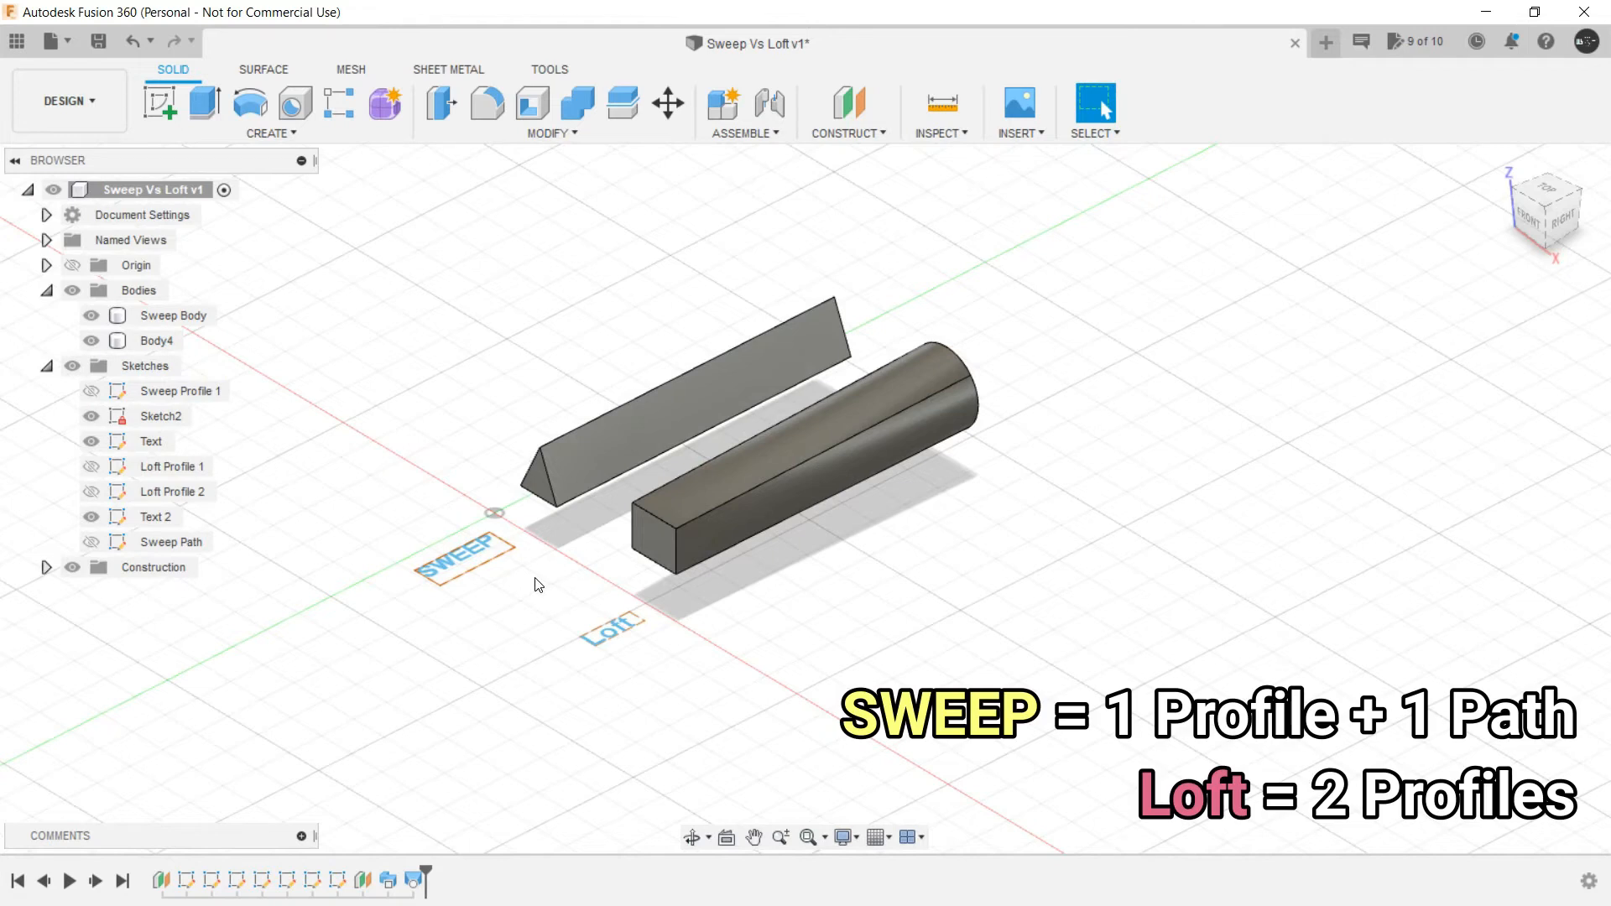
left_click(537, 473)
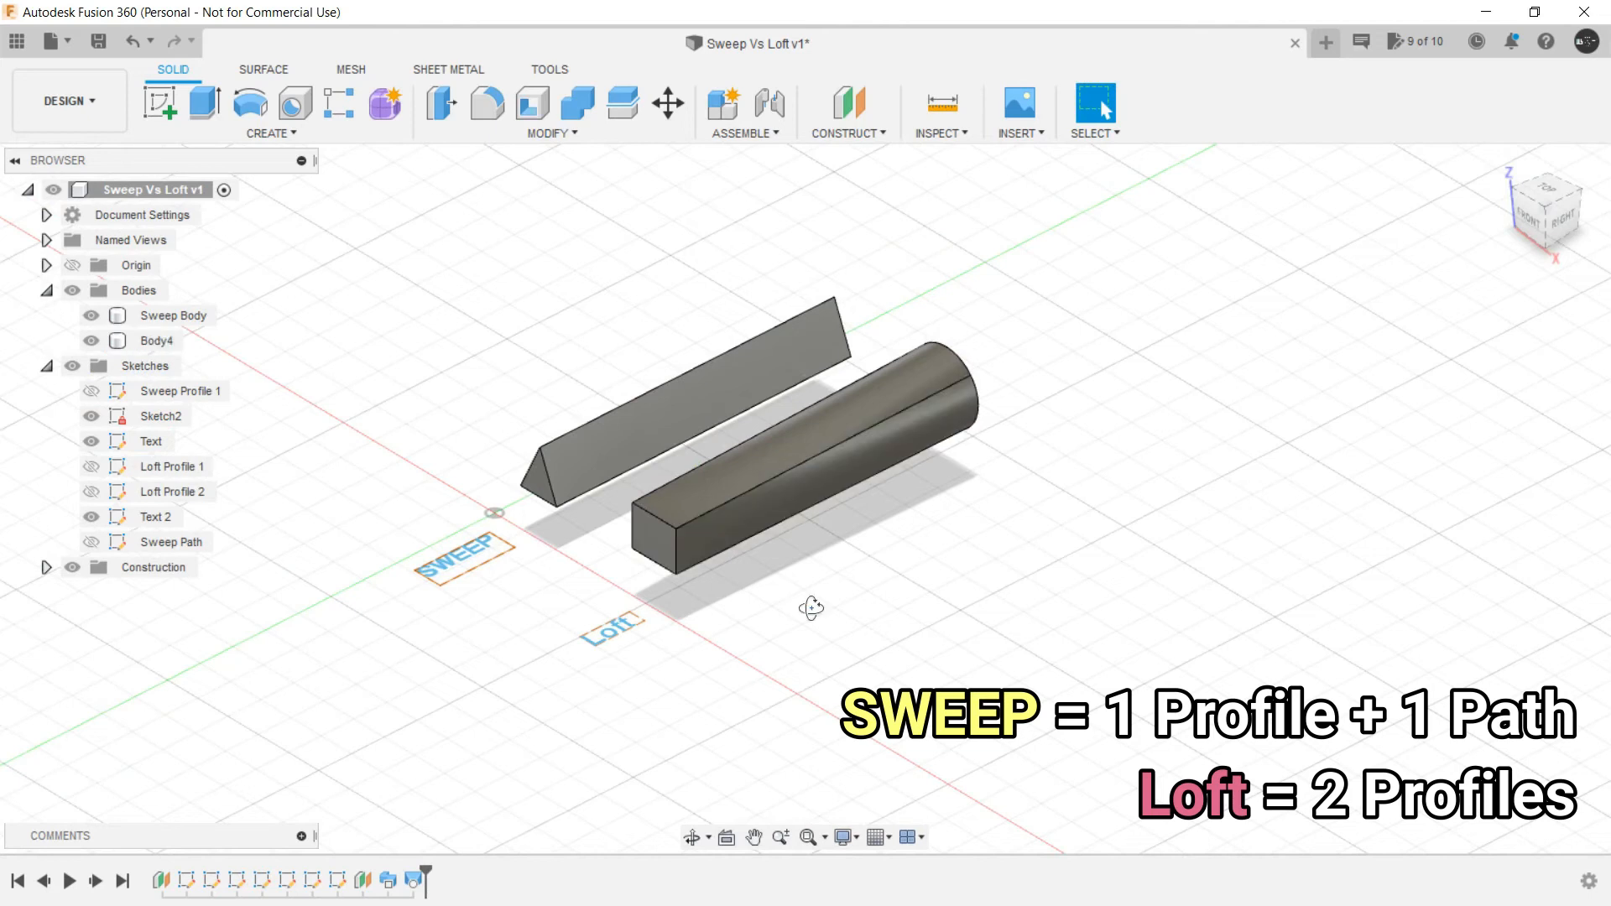
left_click_drag(810, 607, 822, 600)
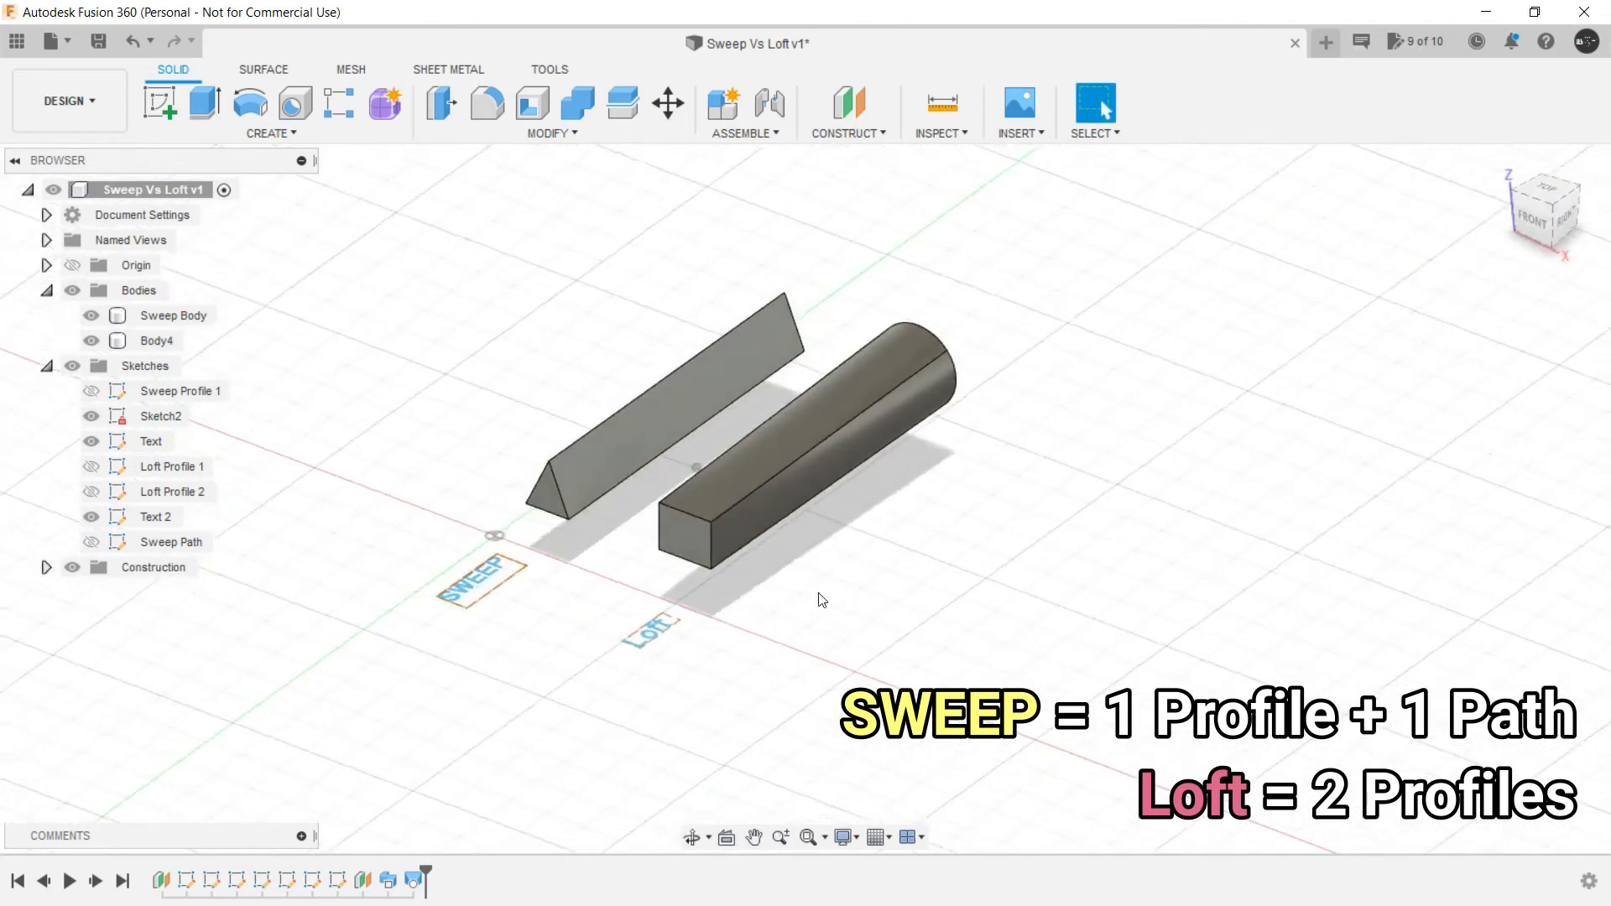
left_click_drag(823, 600, 665, 475)
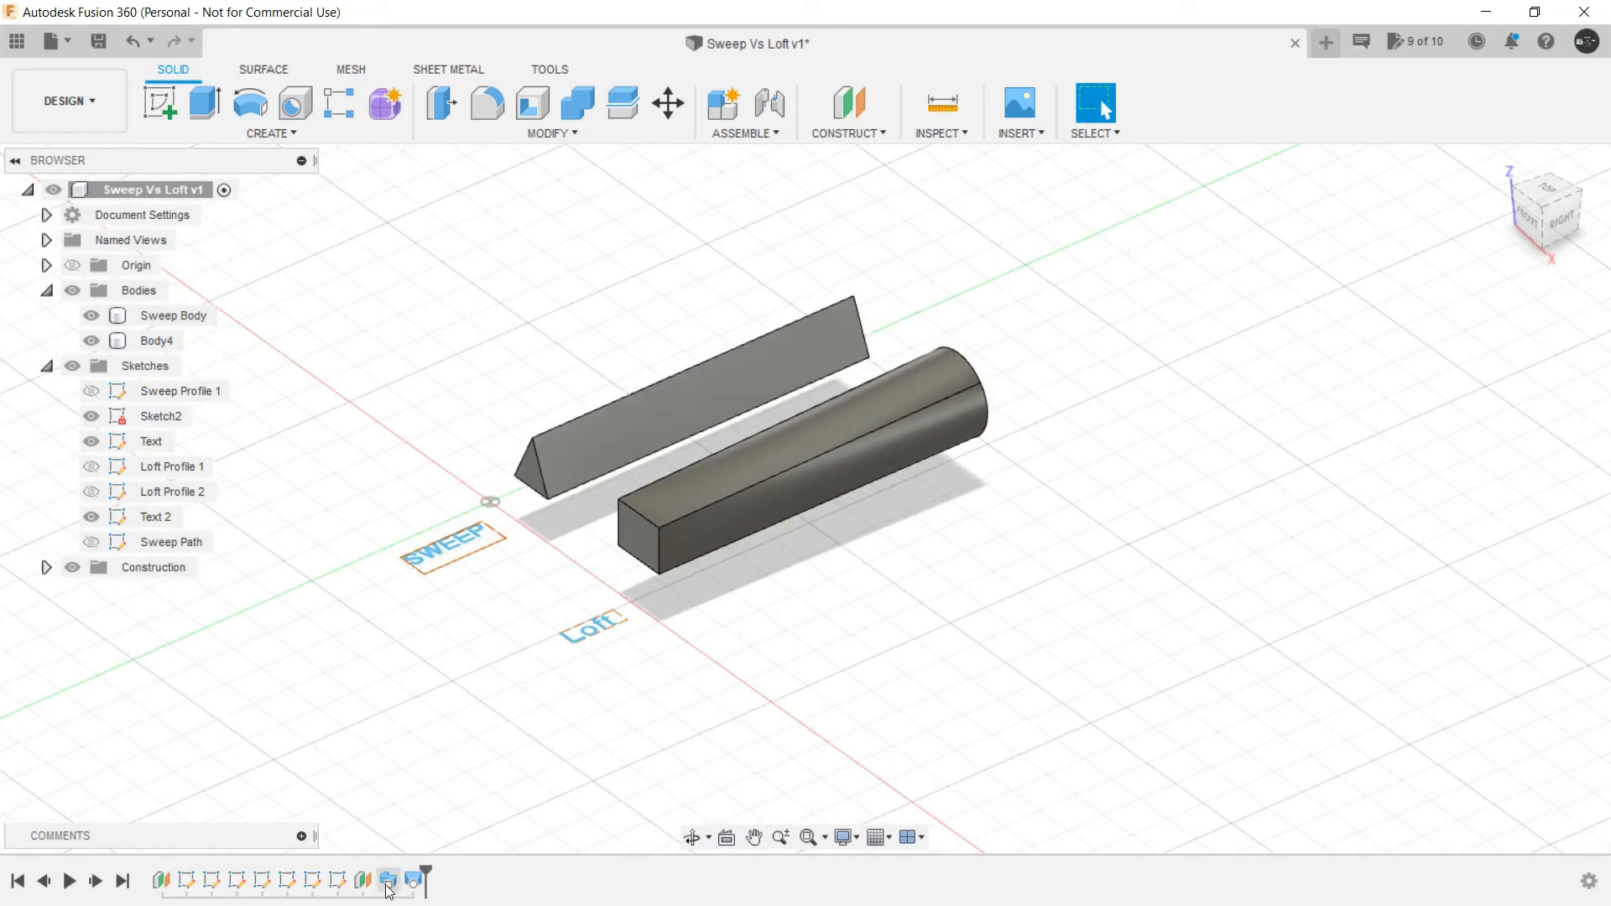
right_click(171, 316)
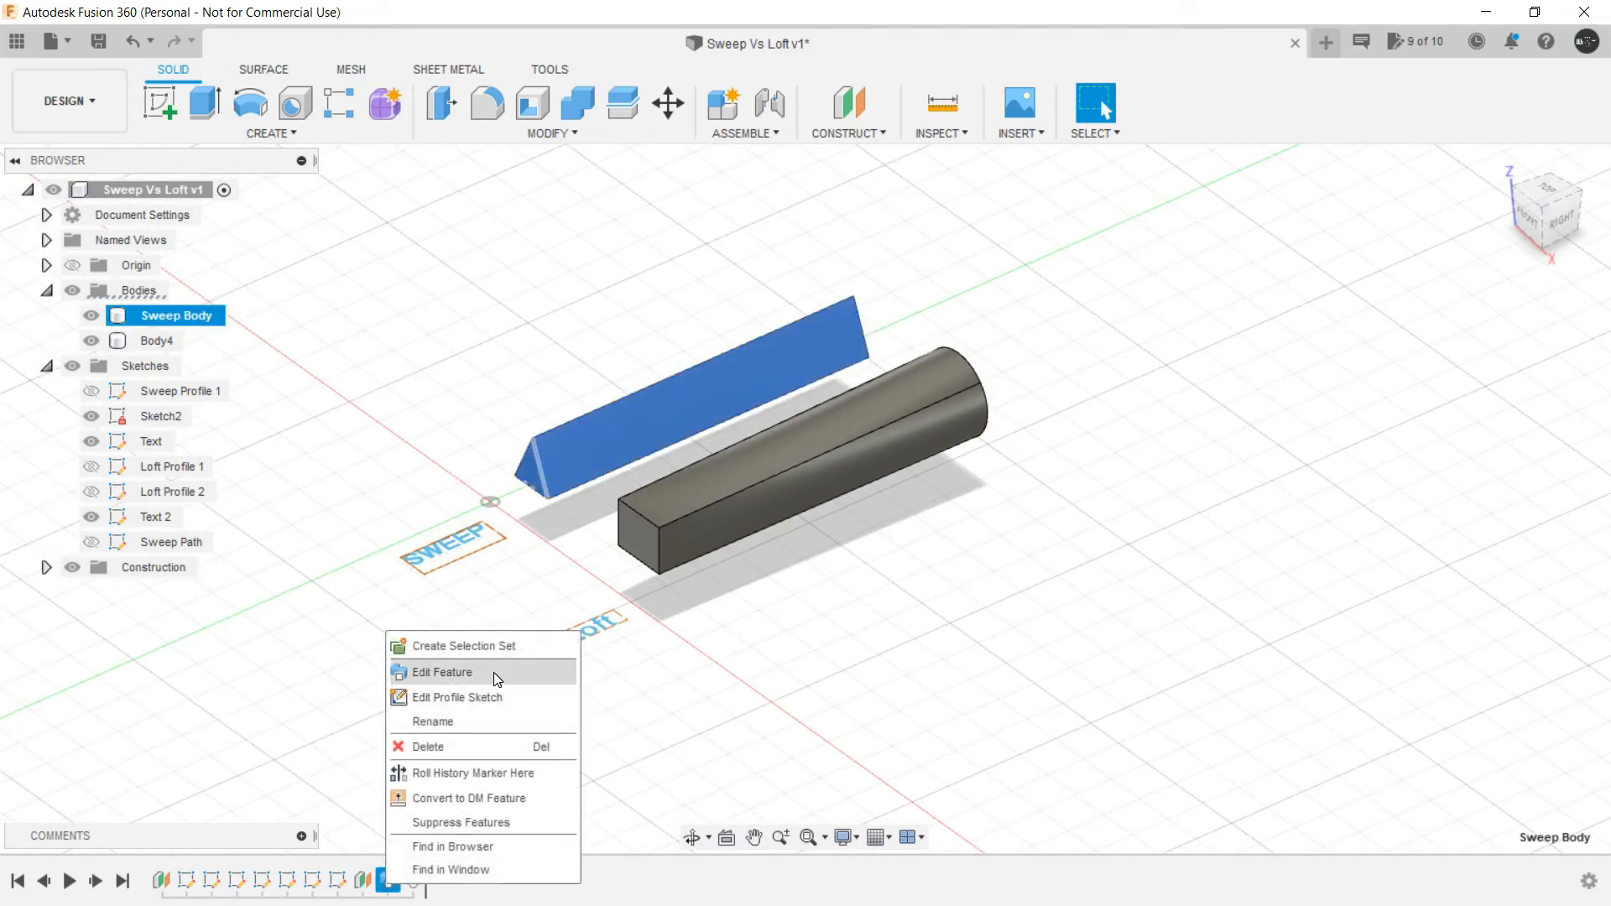
left_click(442, 672)
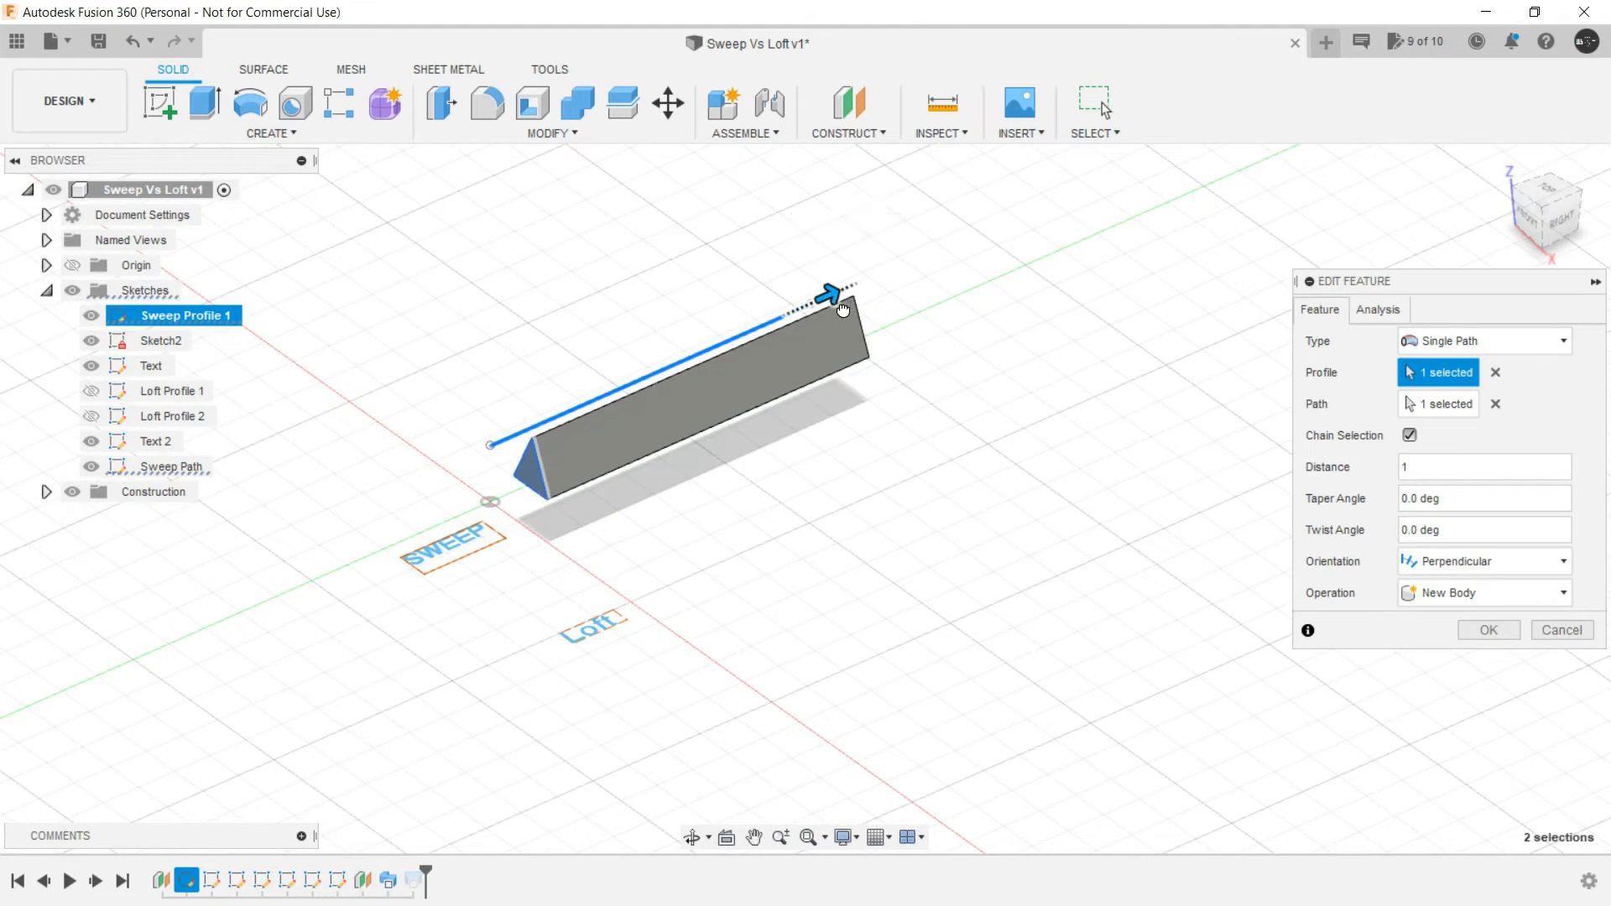
left_click_drag(833, 293, 635, 380)
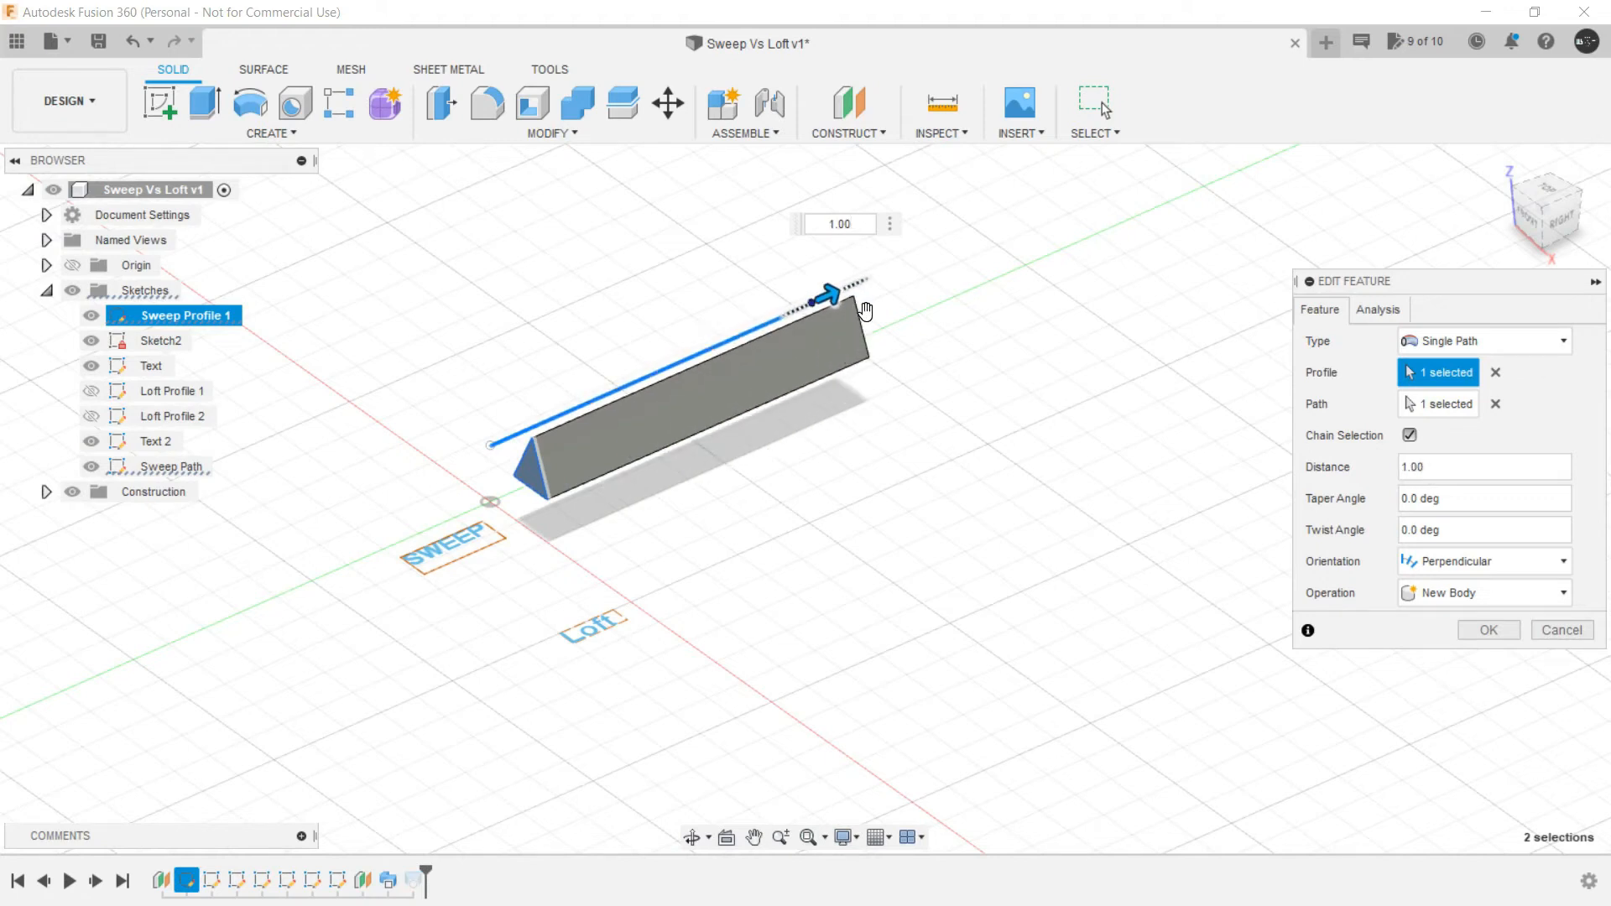
left_click(1487, 630)
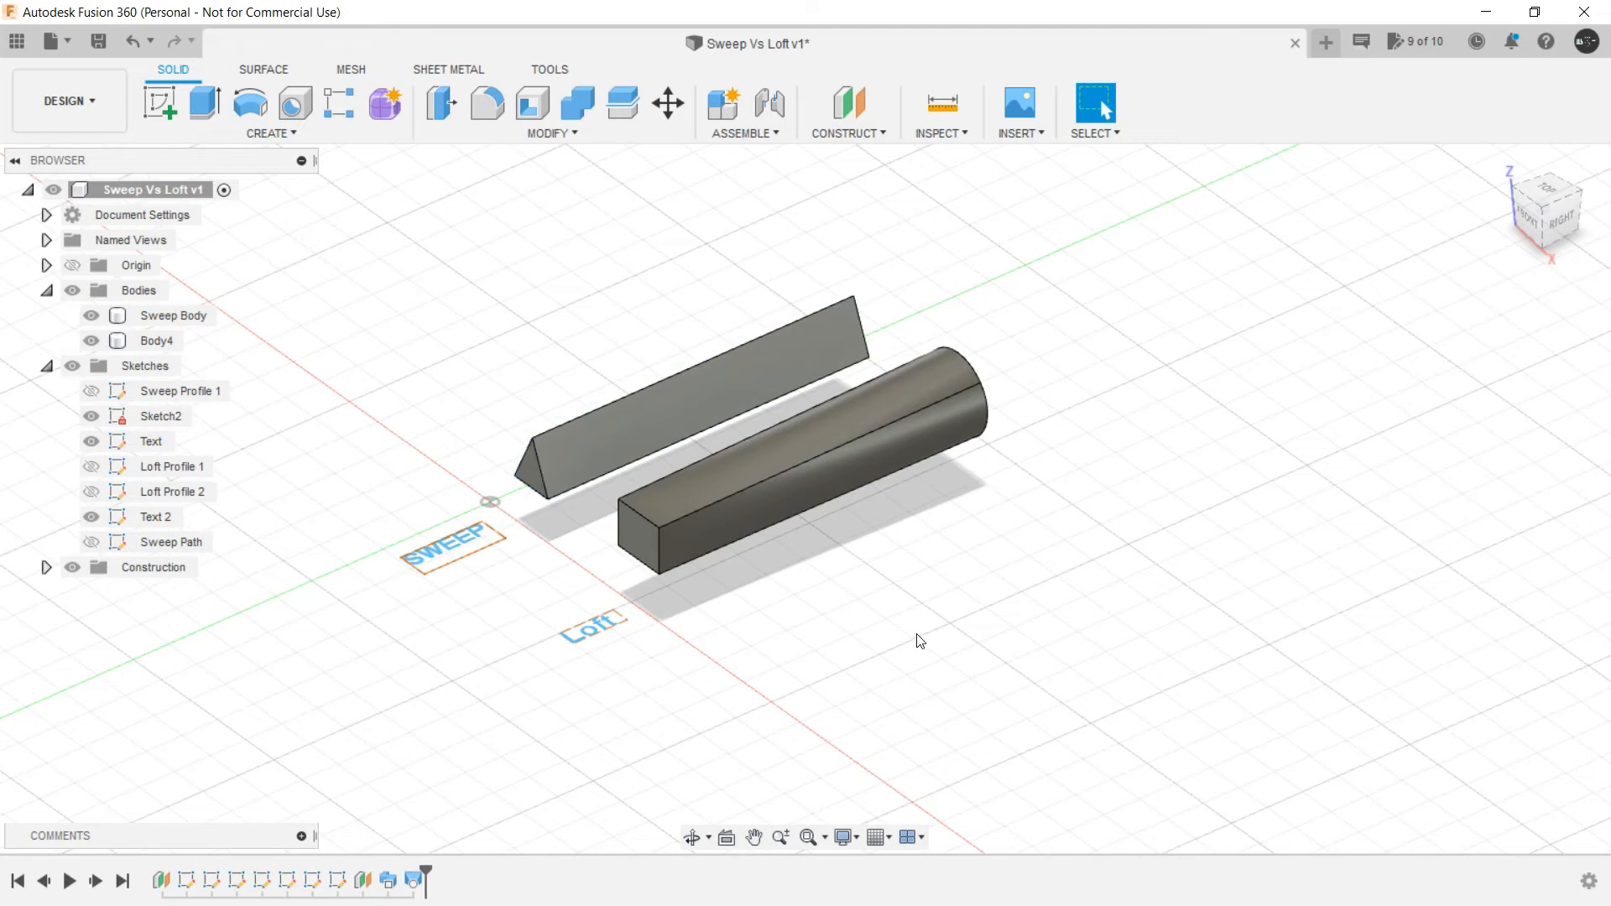
left_click_drag(919, 641, 957, 622)
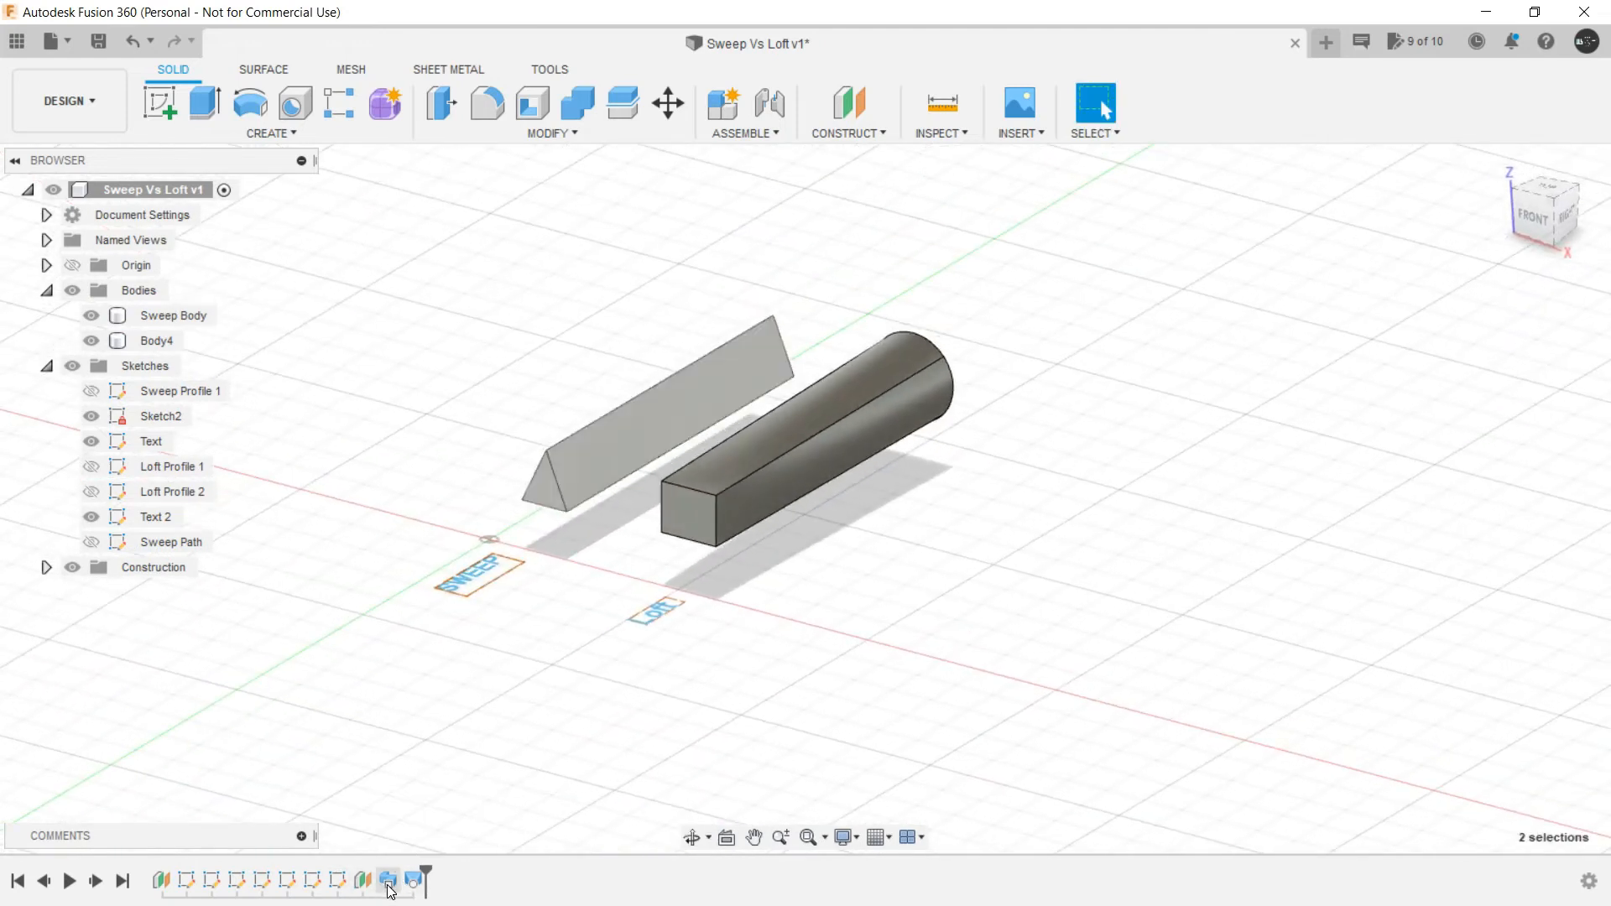
double_click(387, 880)
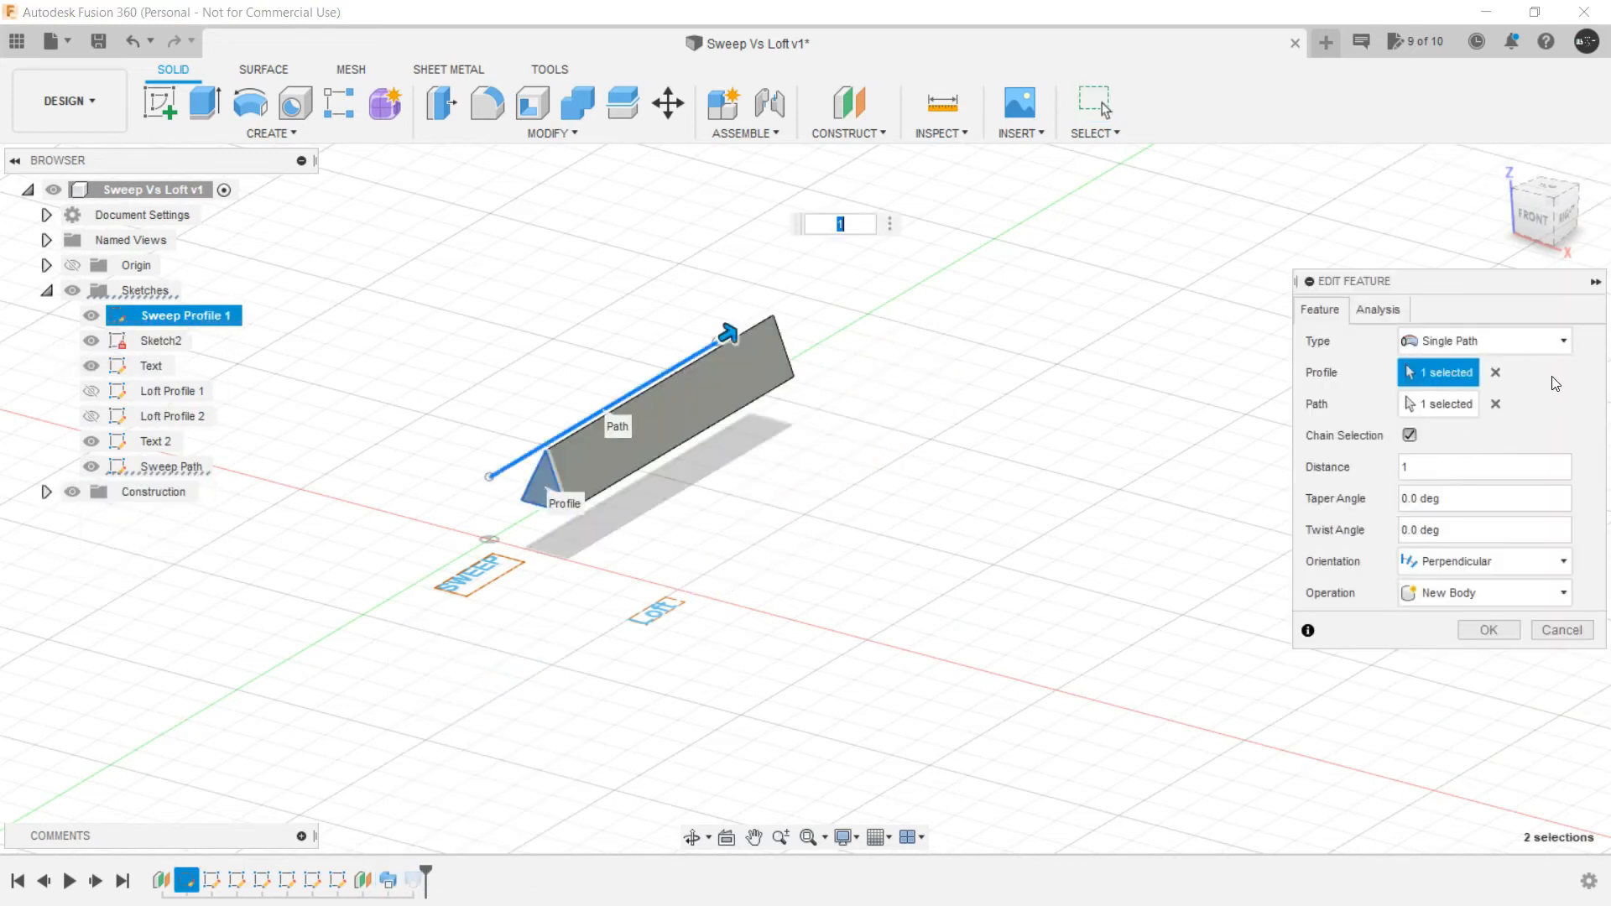
mouse_move(1469, 444)
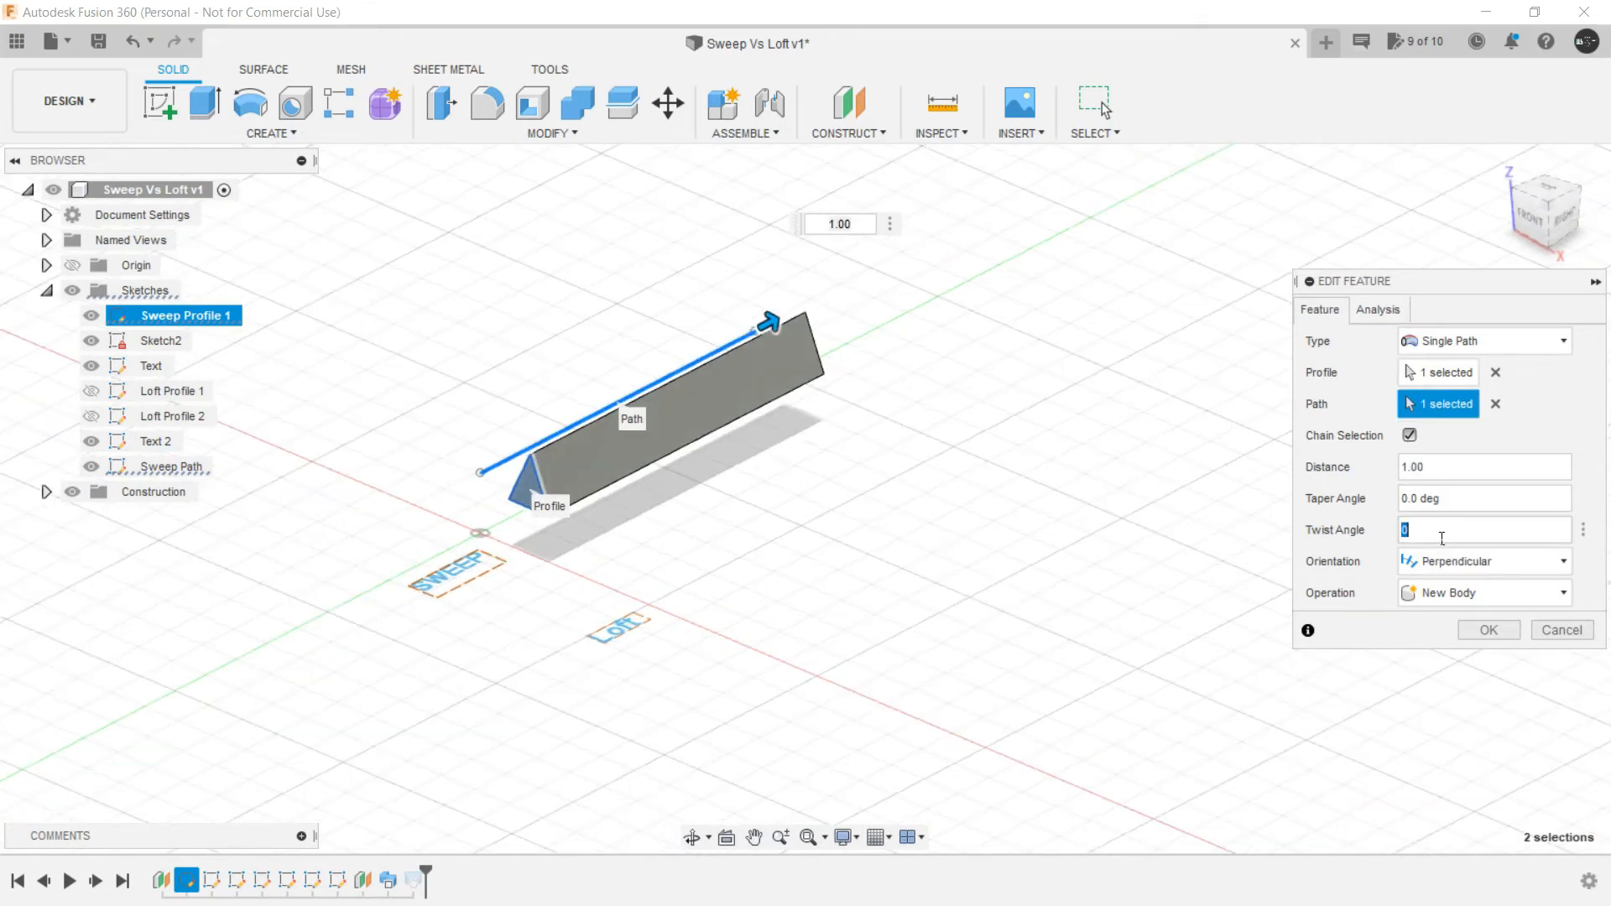
type("90")
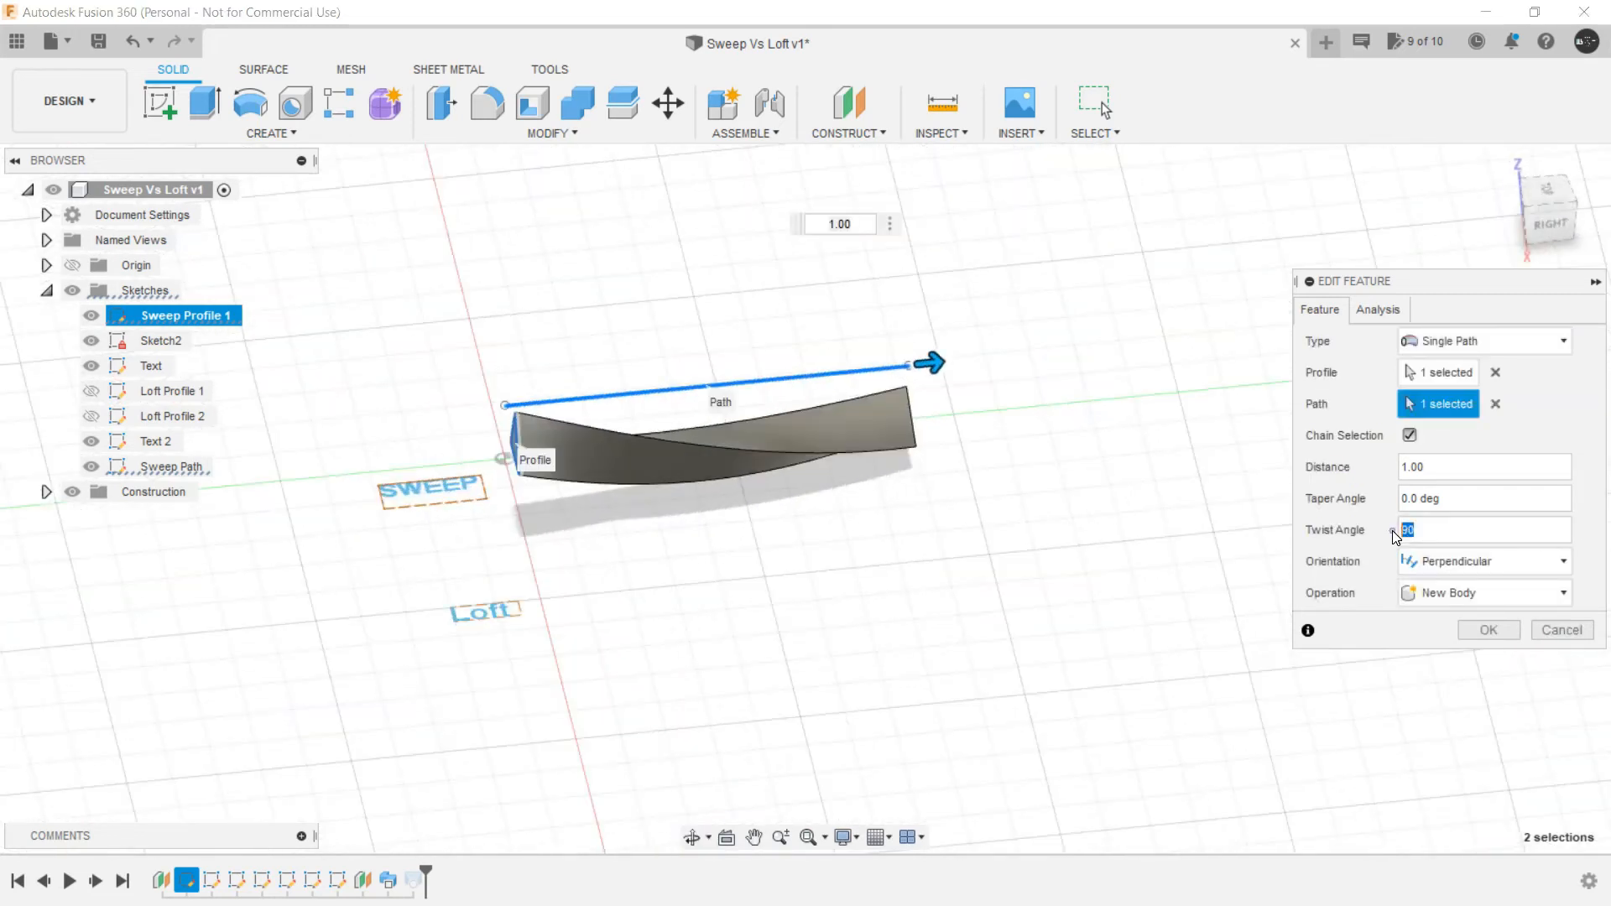
type("180")
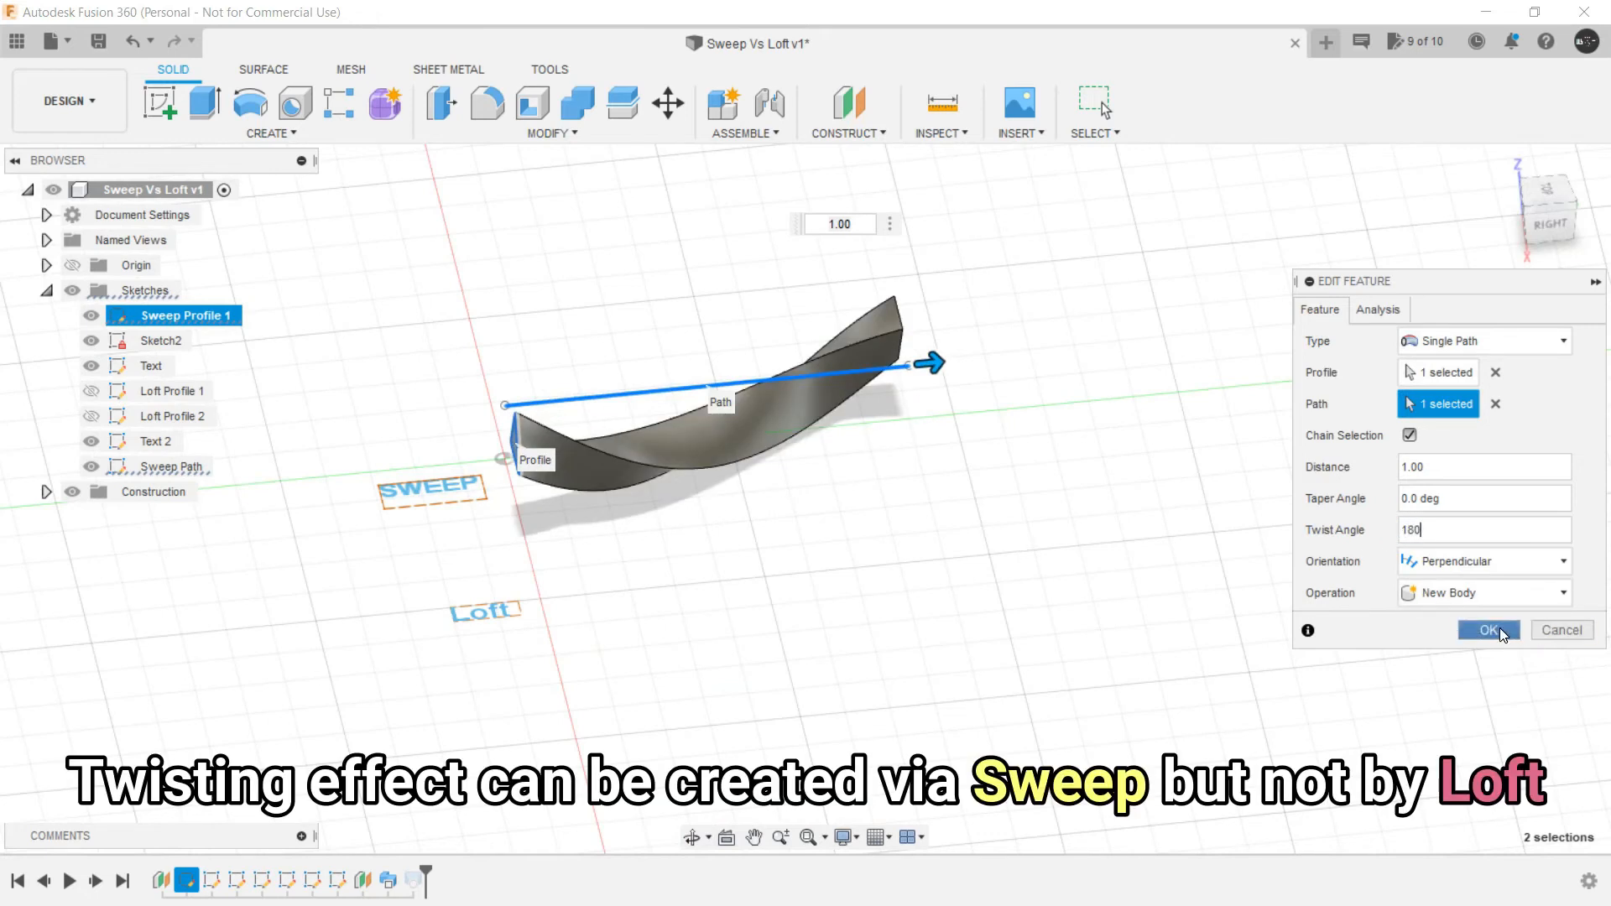
left_click(1488, 630)
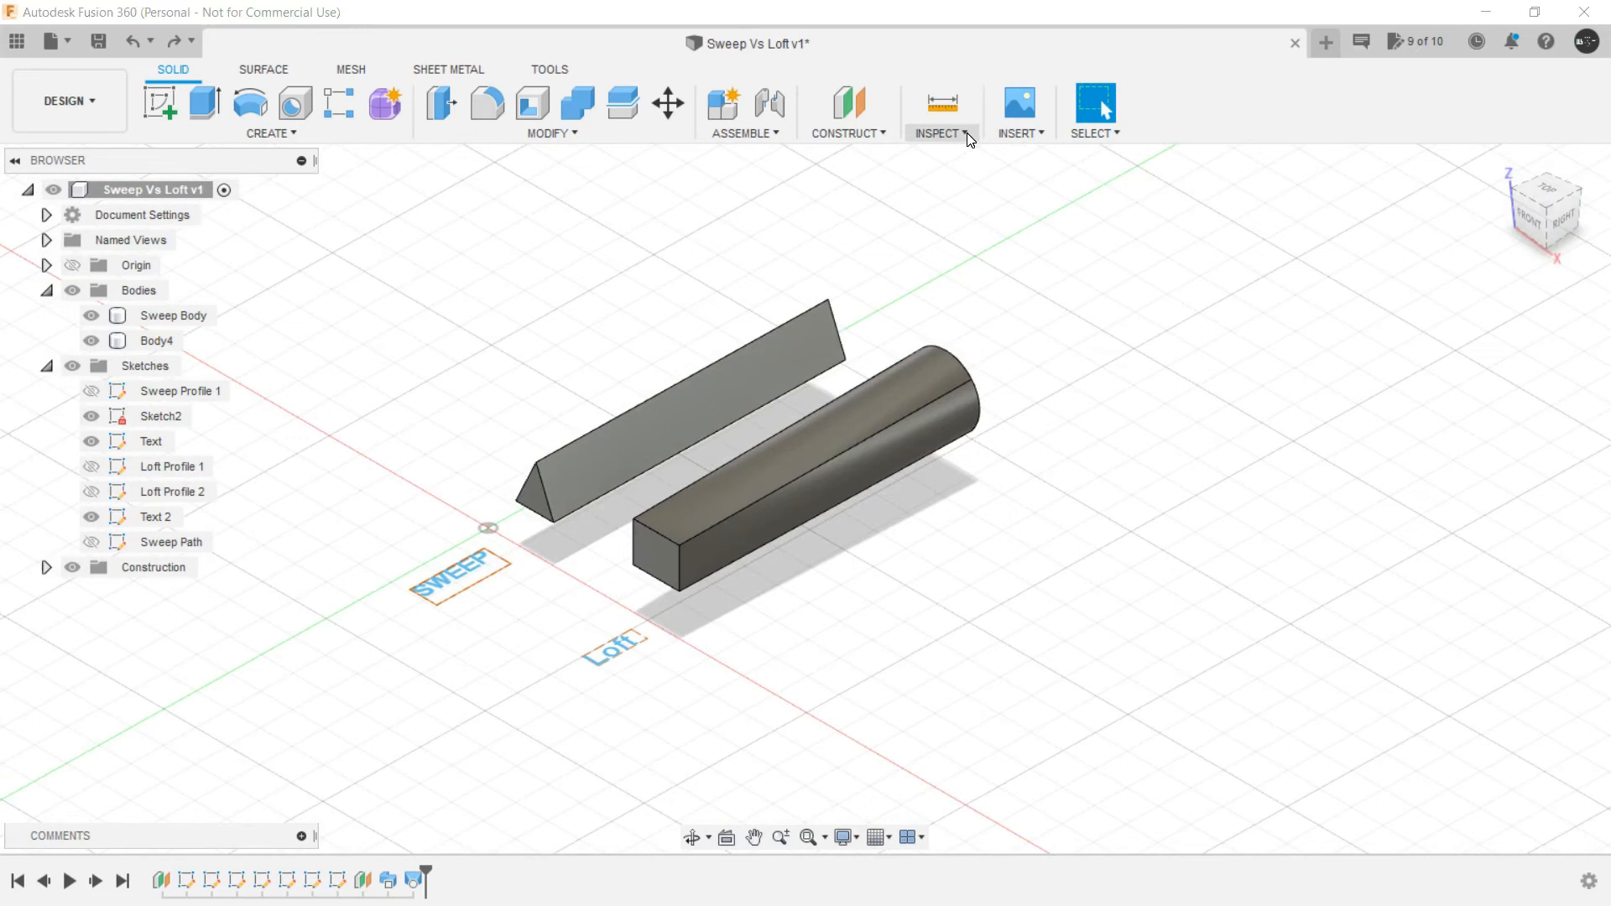
Step: Start Section Analysis from the Inspect menu
left_click(936, 113)
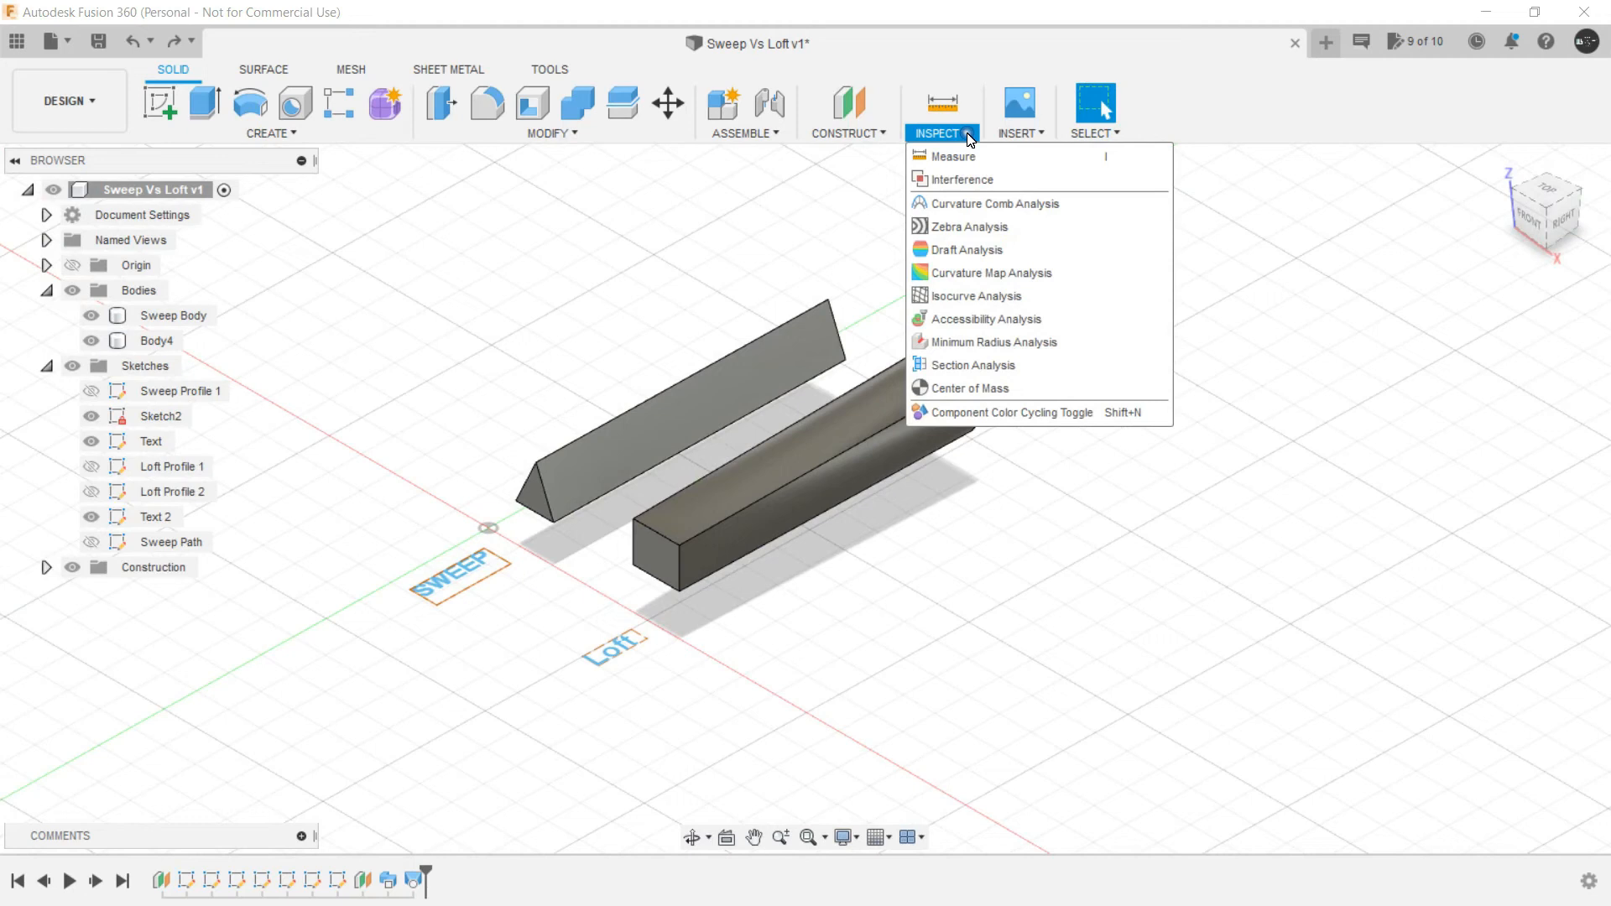
mouse_move(970, 365)
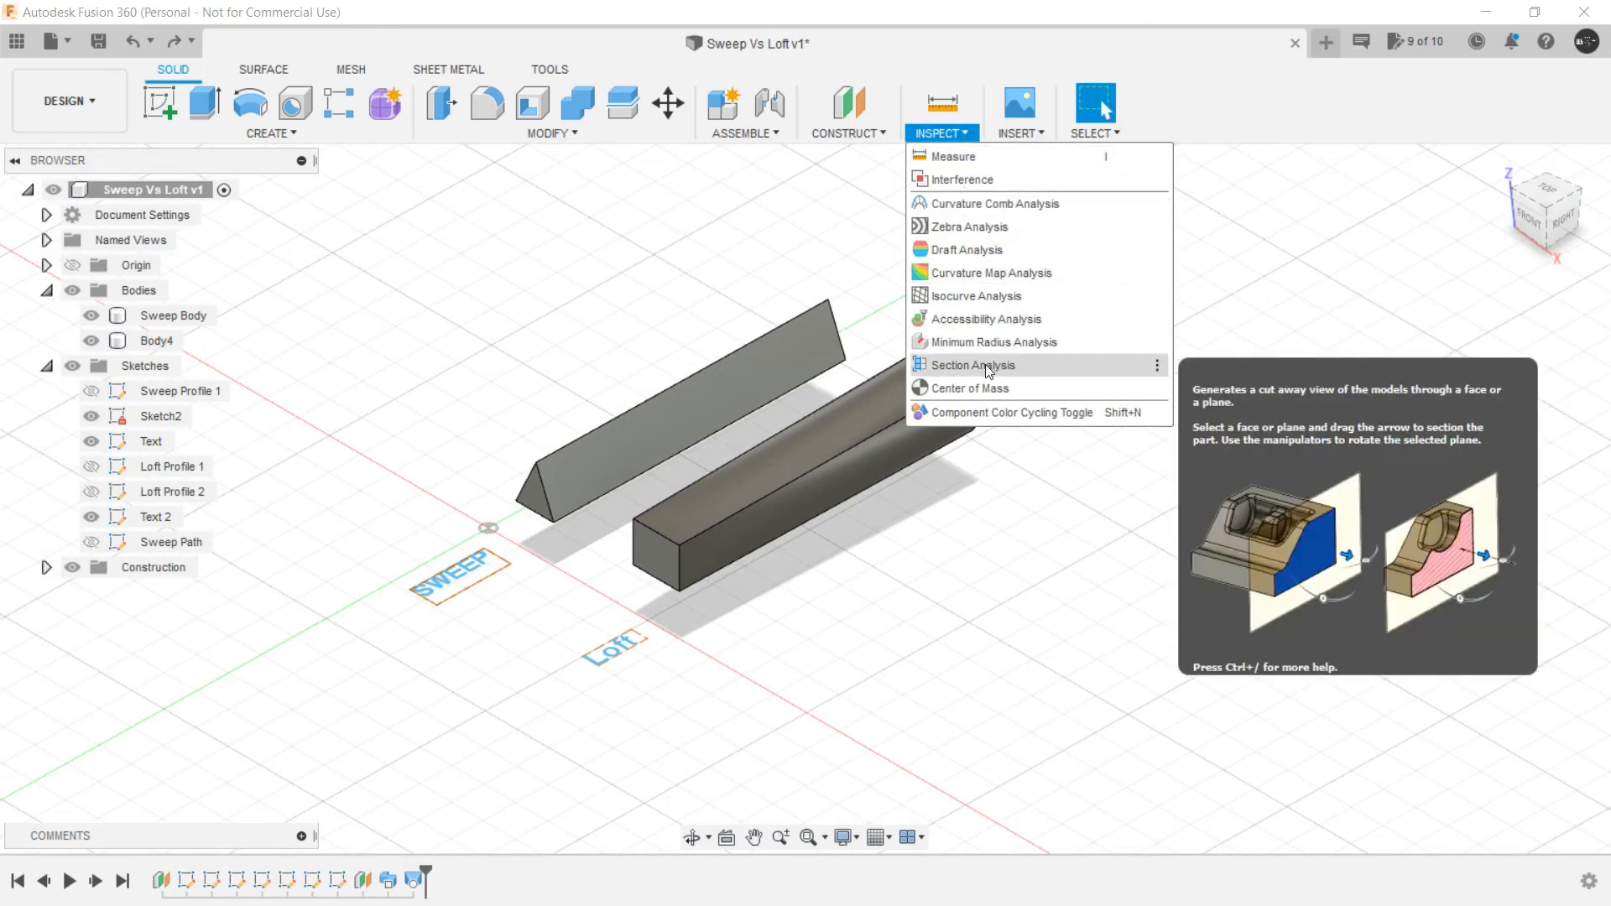
mouse_move(1011, 372)
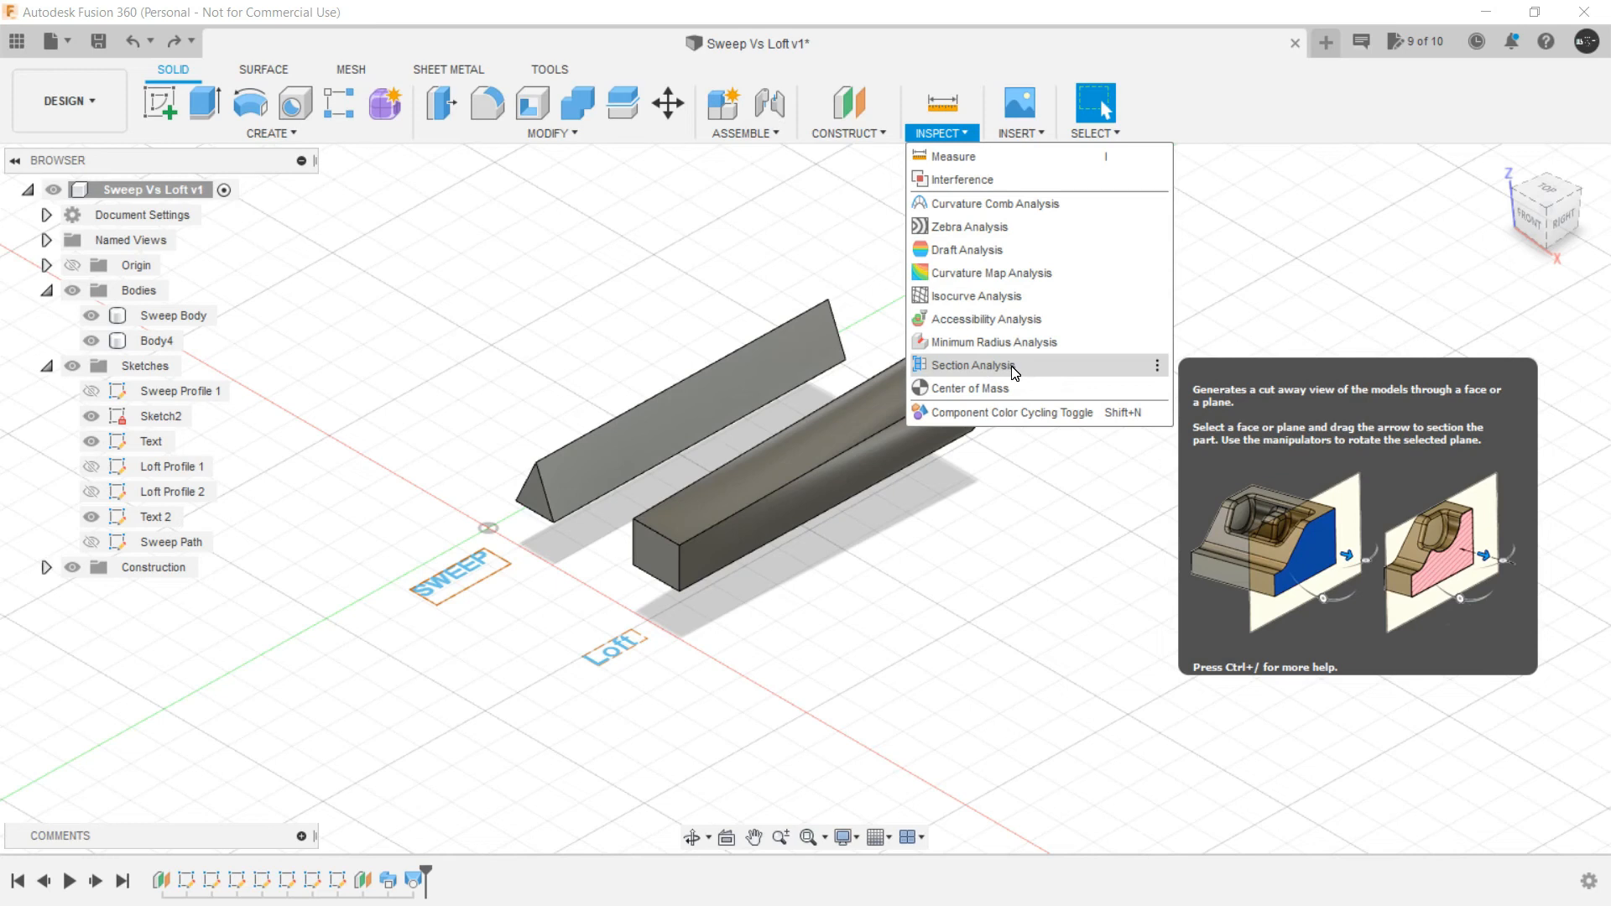
left_click(969, 365)
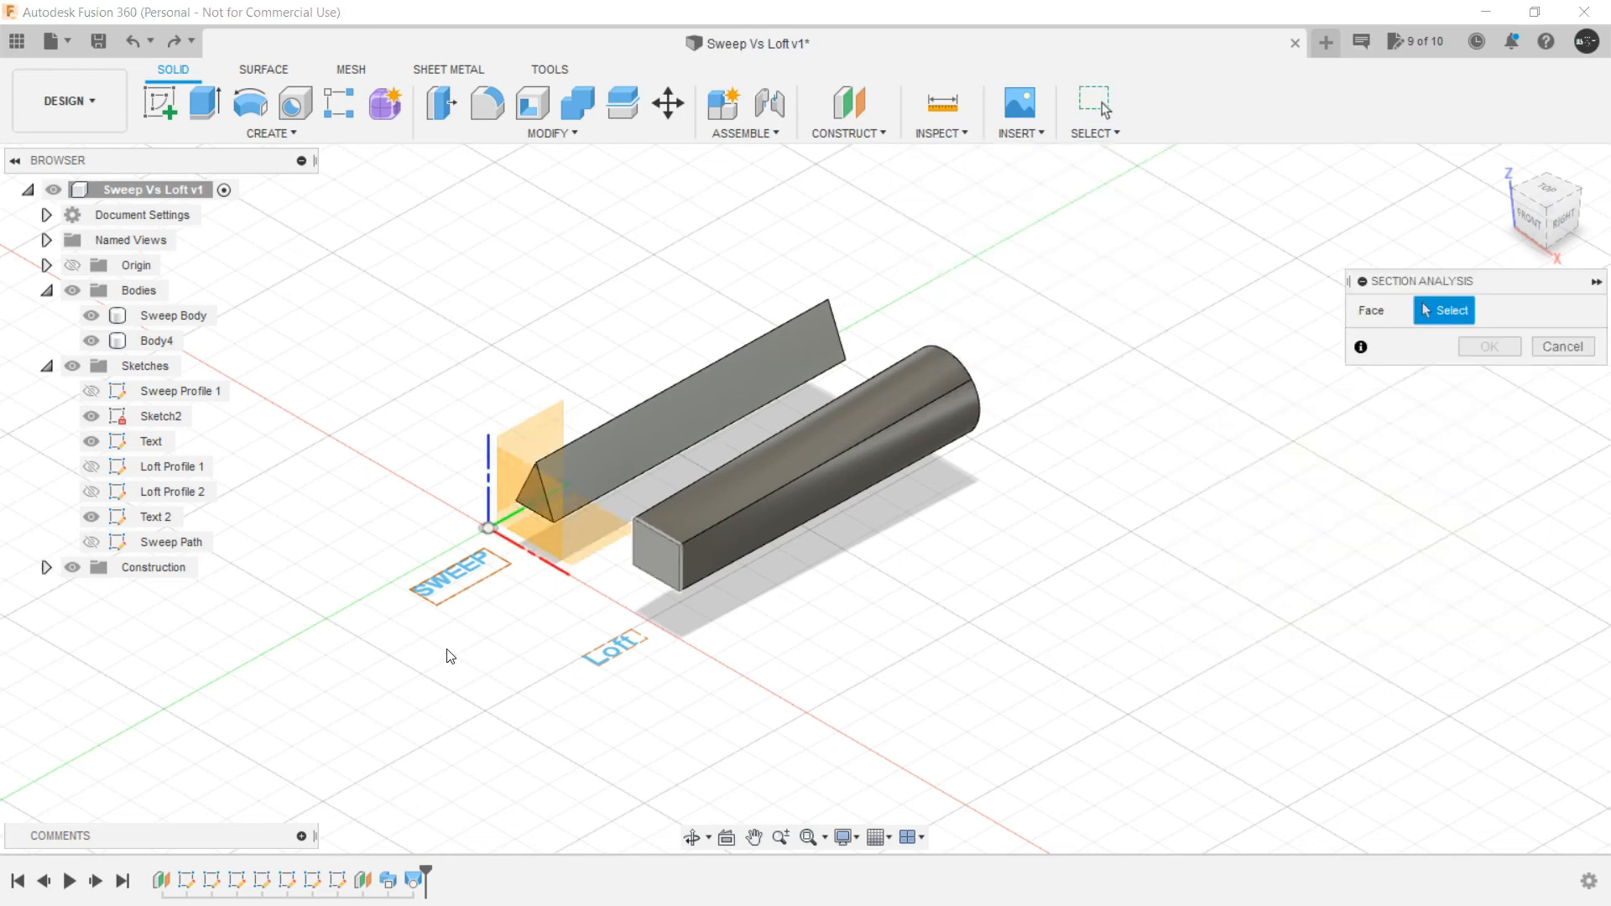
mouse_move(557, 513)
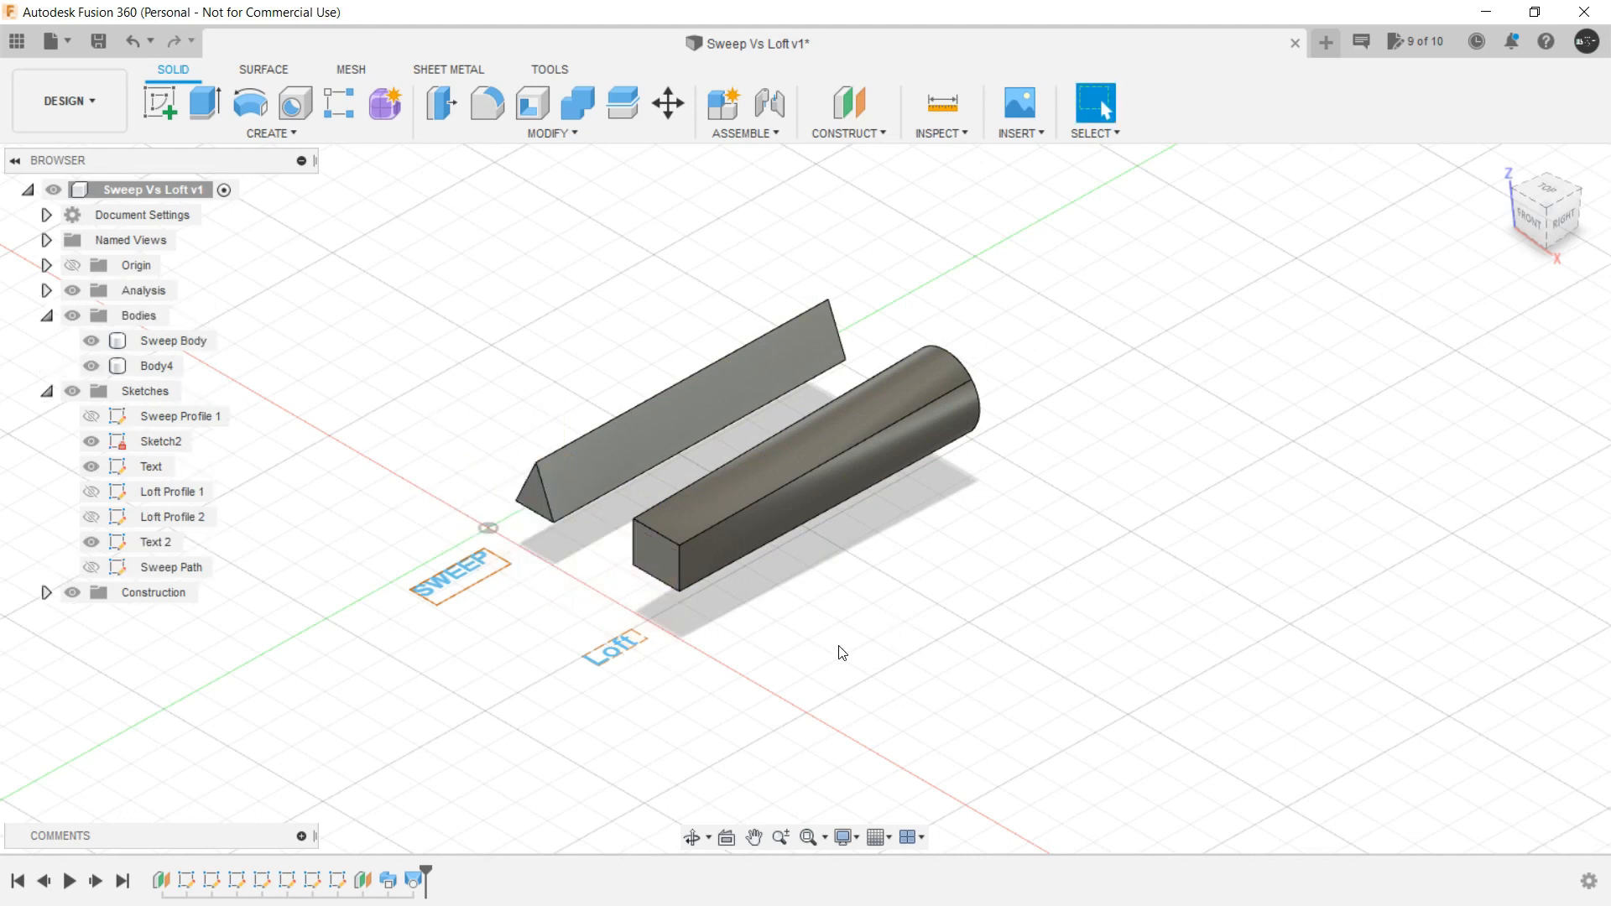
mouse_move(504, 315)
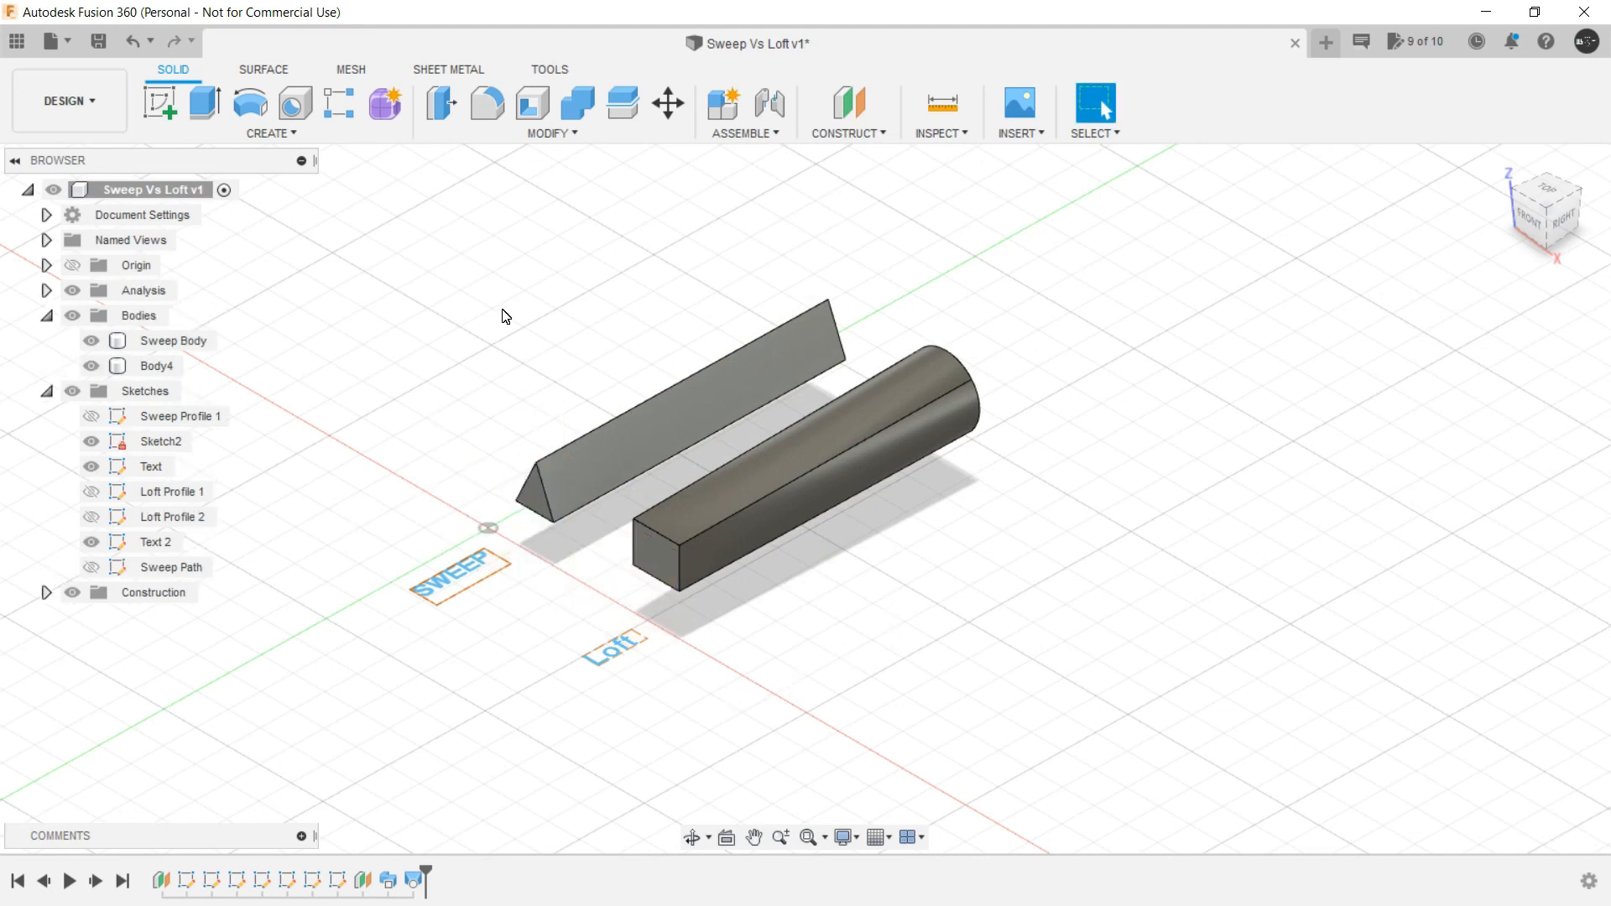